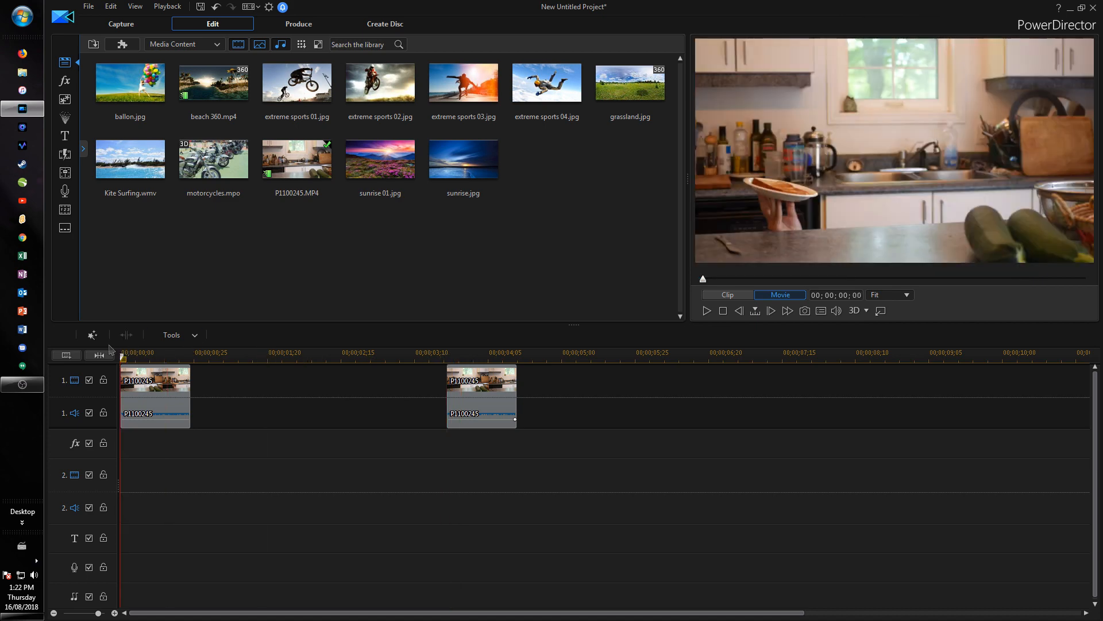
{"action": "mouse_move", "coordinate": [156, 370]}
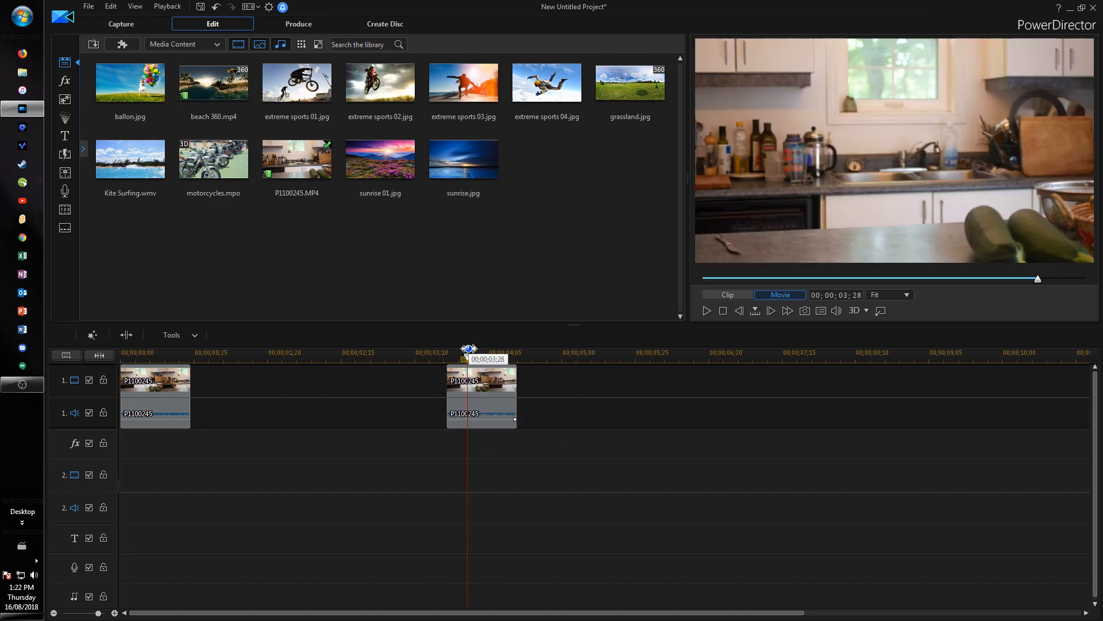
Place a copy of the second kitchen clip at track 2's start and remove its audio
{"action": "left_click", "coordinate": [481, 380]}
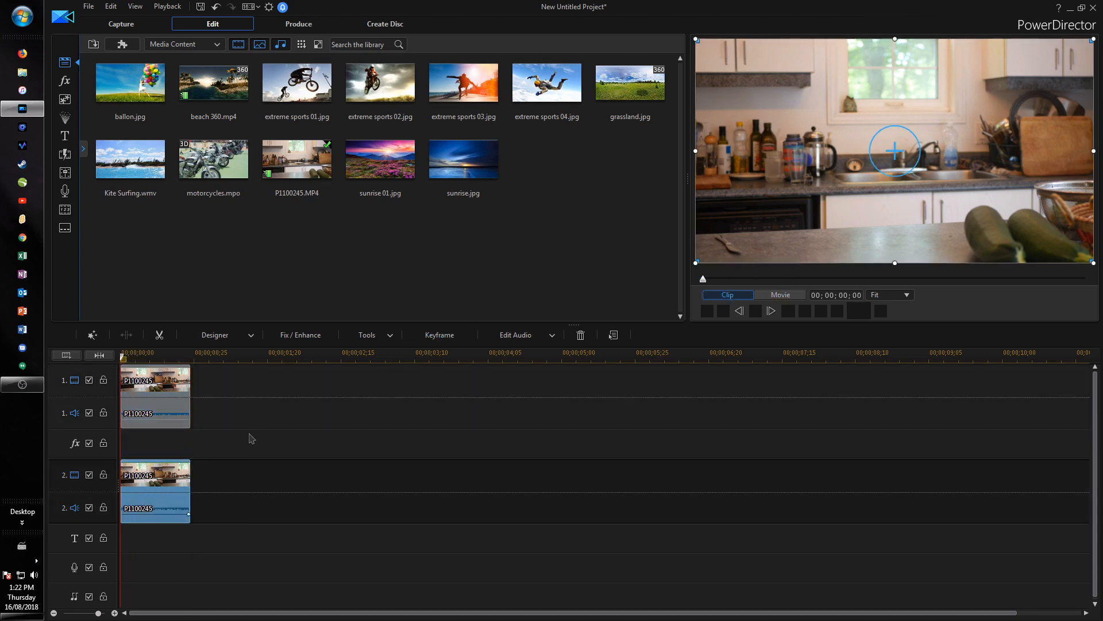
{"action": "mouse_move", "coordinate": [179, 389]}
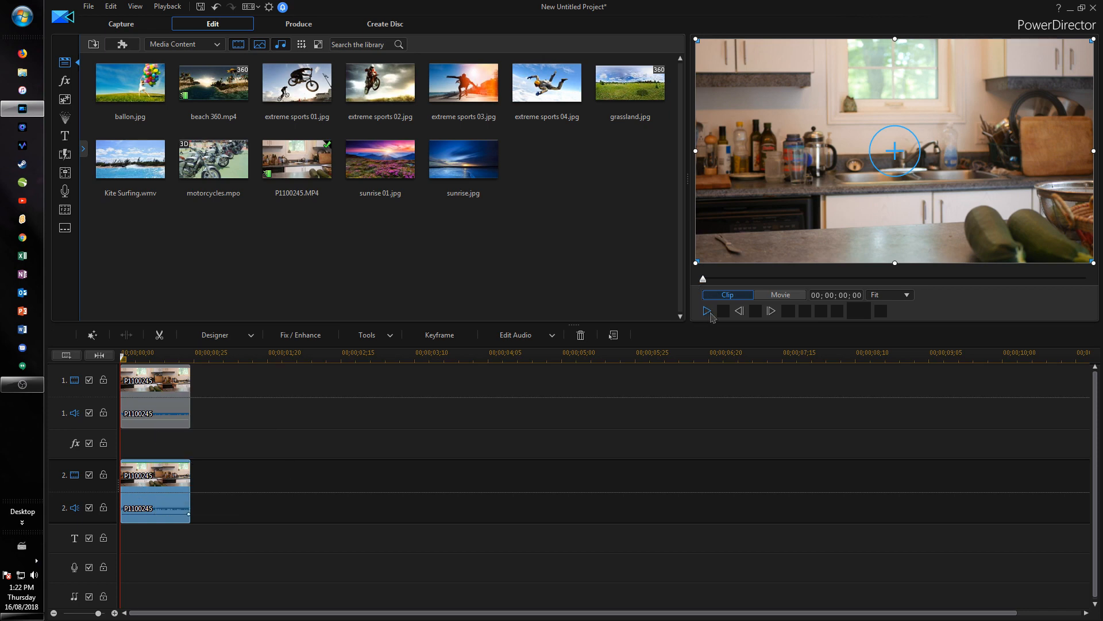
{"action": "right_click", "coordinate": [154, 507]}
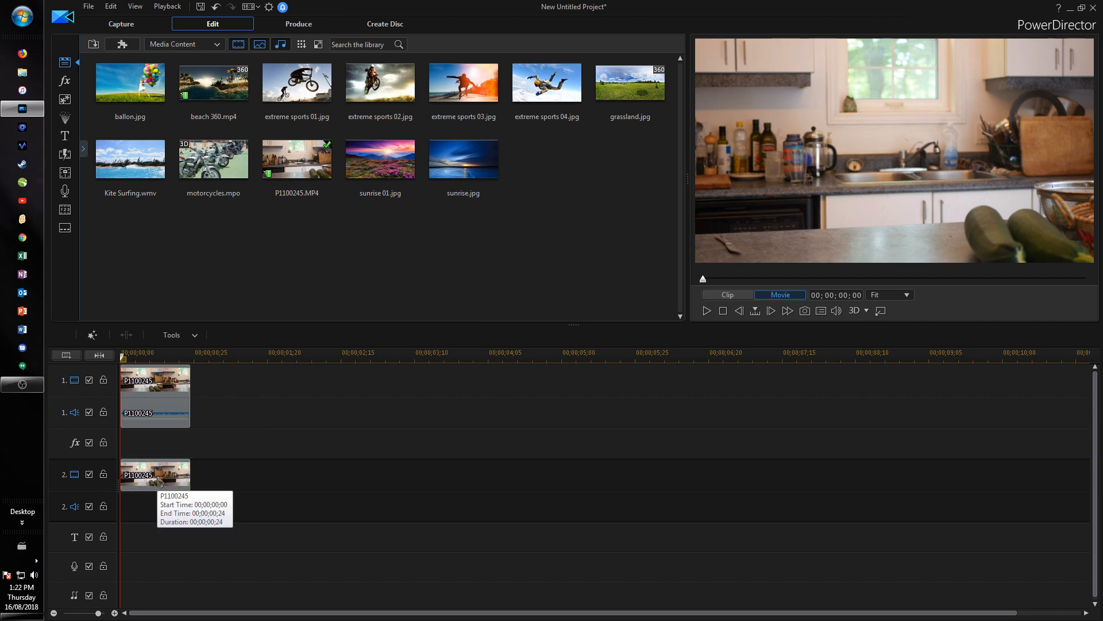
Select the kitchen clip copy on track 2
{"action": "left_click", "coordinate": [155, 474]}
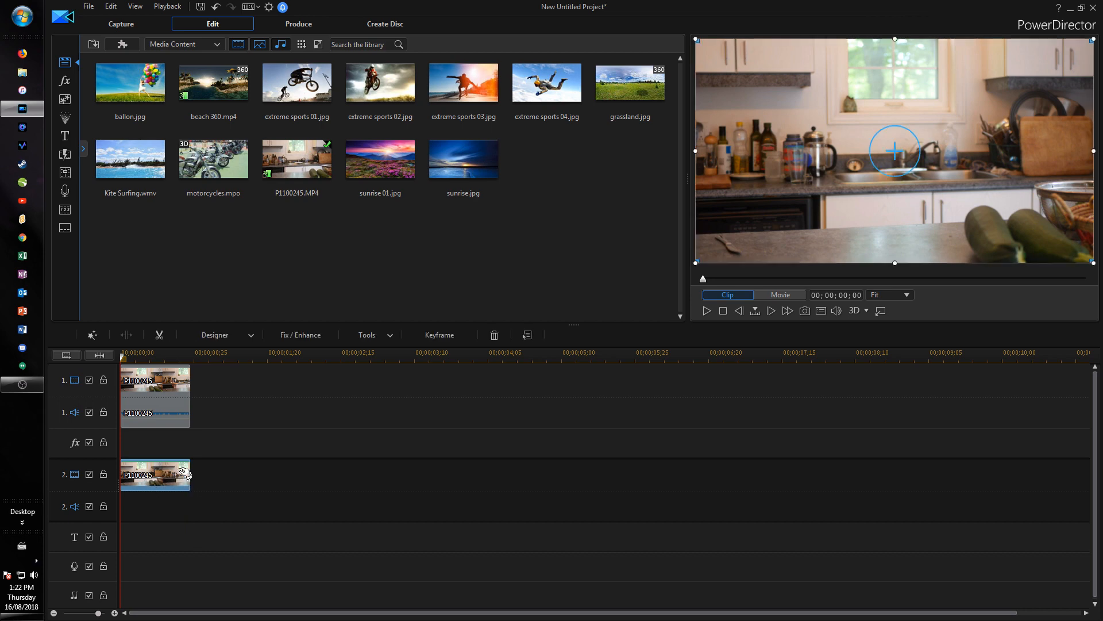
{"action": "mouse_move", "coordinate": [179, 469]}
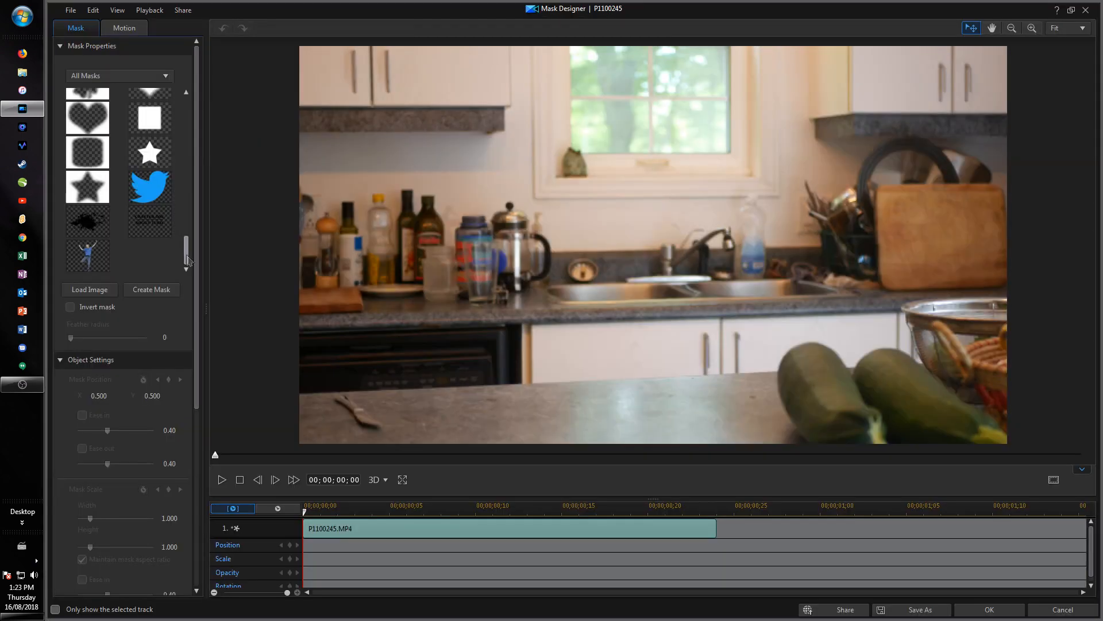
Apply a shape mask below the plate and set feather radius to 1
{"action": "scroll", "scroll_direction": "down", "scroll_amount": 3}
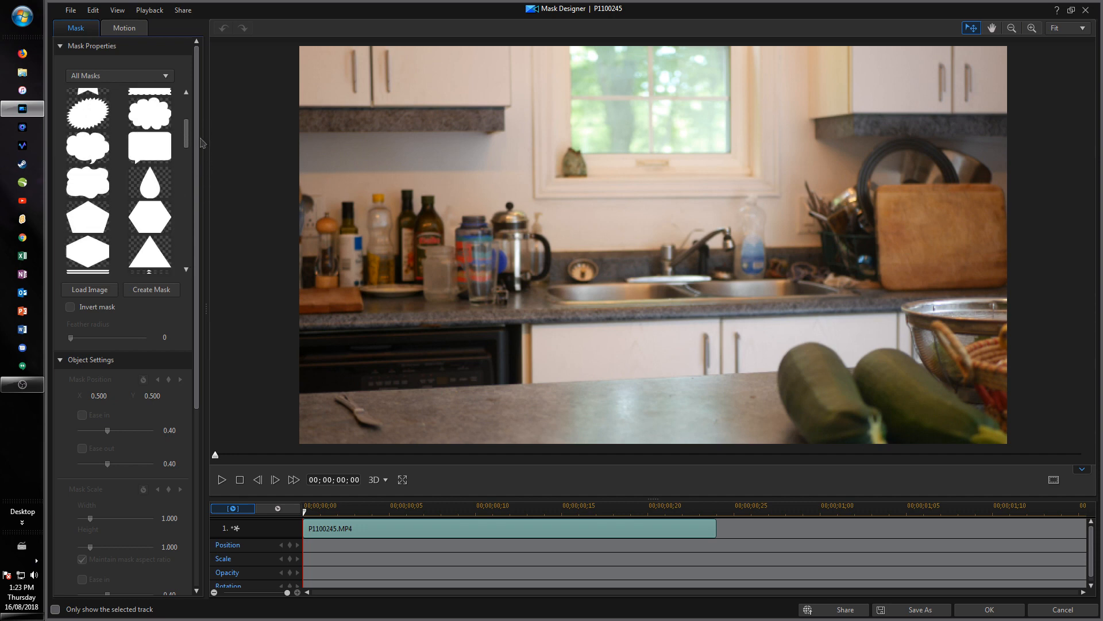
{"action": "scroll", "scroll_direction": "down", "scroll_amount": 3}
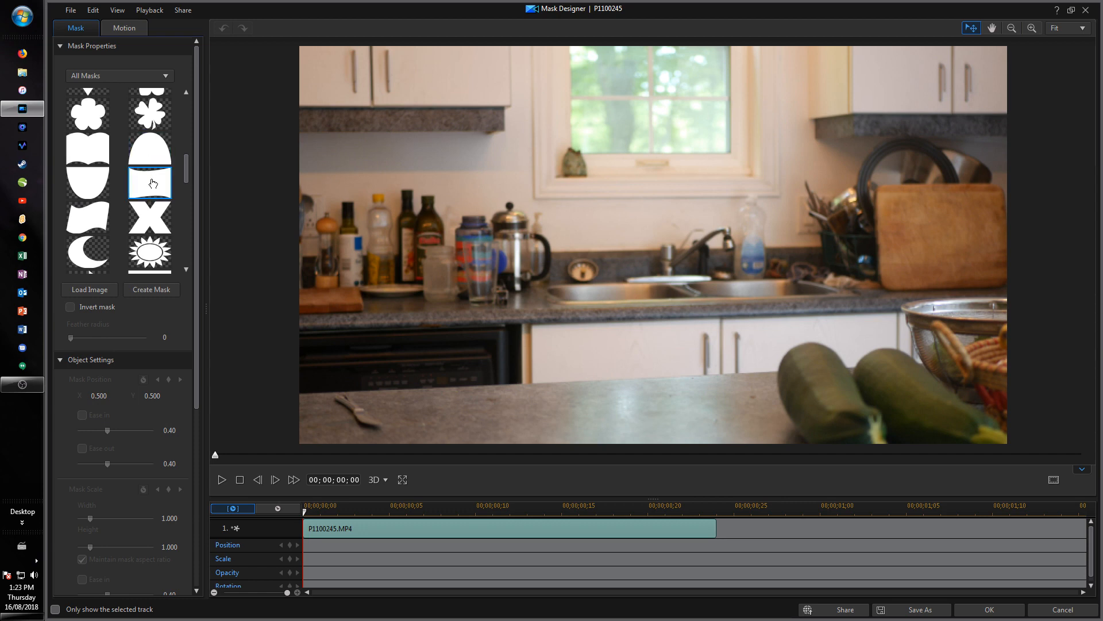
{"action": "left_click", "coordinate": [149, 183]}
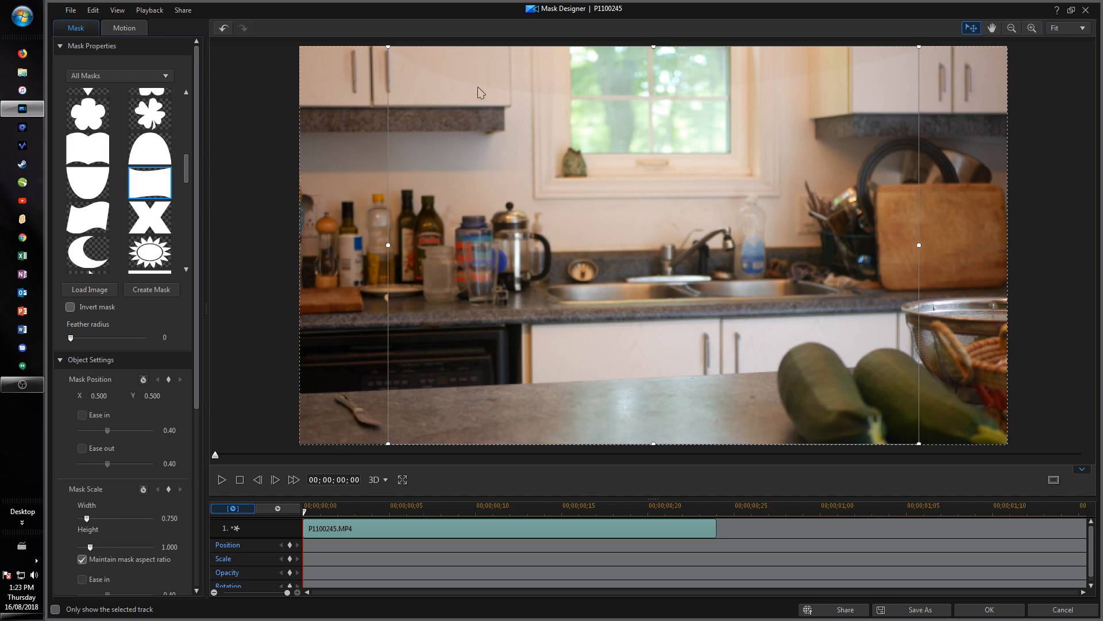
{"action": "mouse_move", "coordinate": [919, 77]}
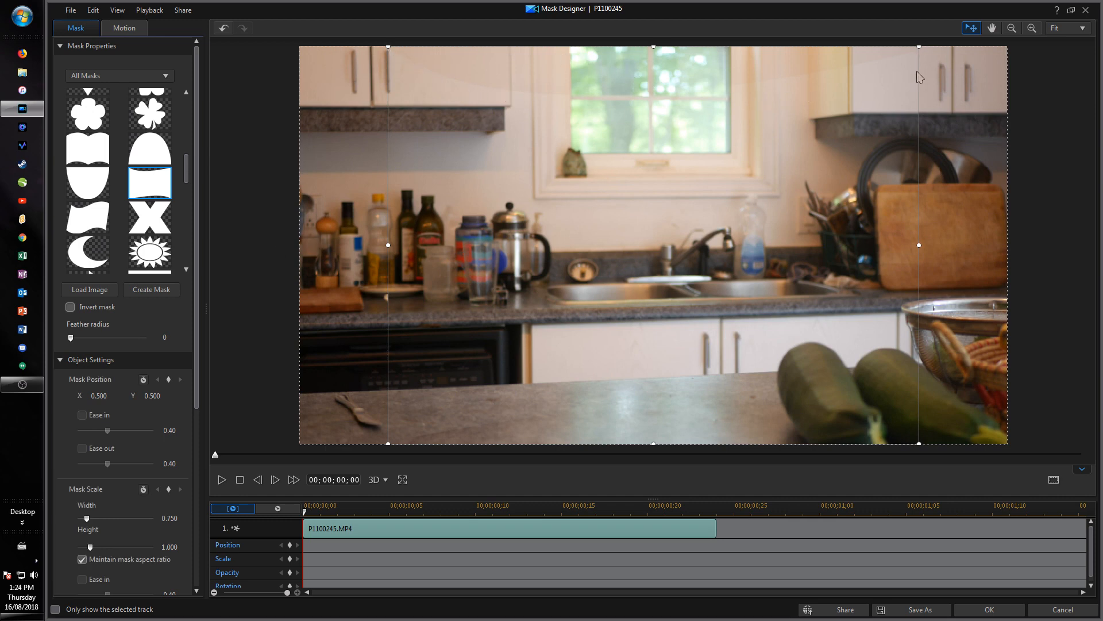
{"action": "mouse_move", "coordinate": [389, 53]}
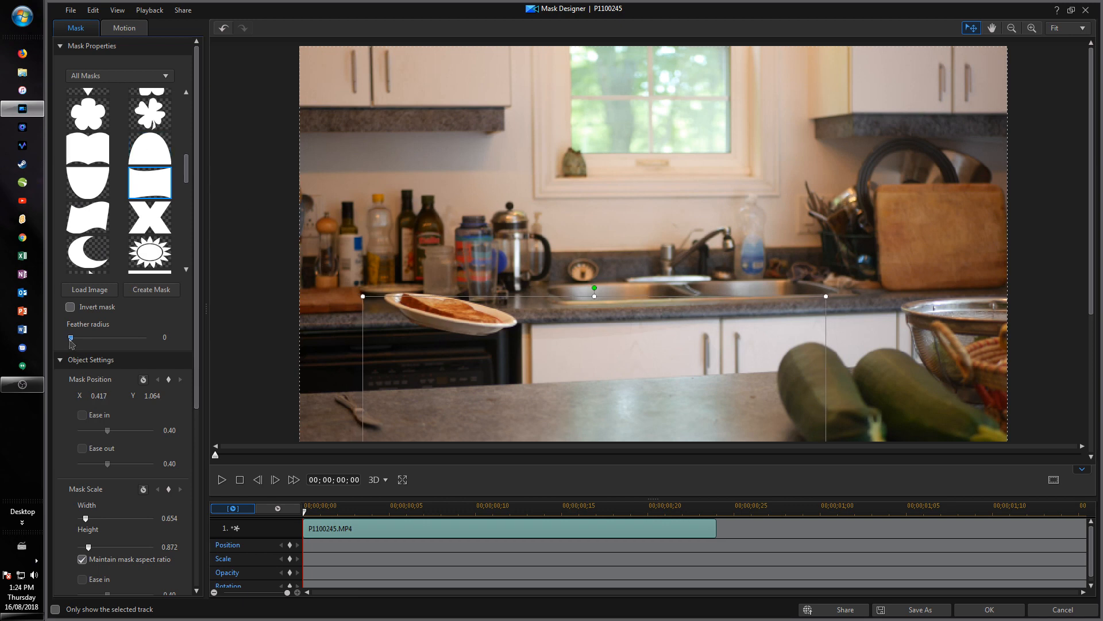
{"action": "left_click_drag", "start_coordinate": [70, 338], "coordinate": [78, 338]}
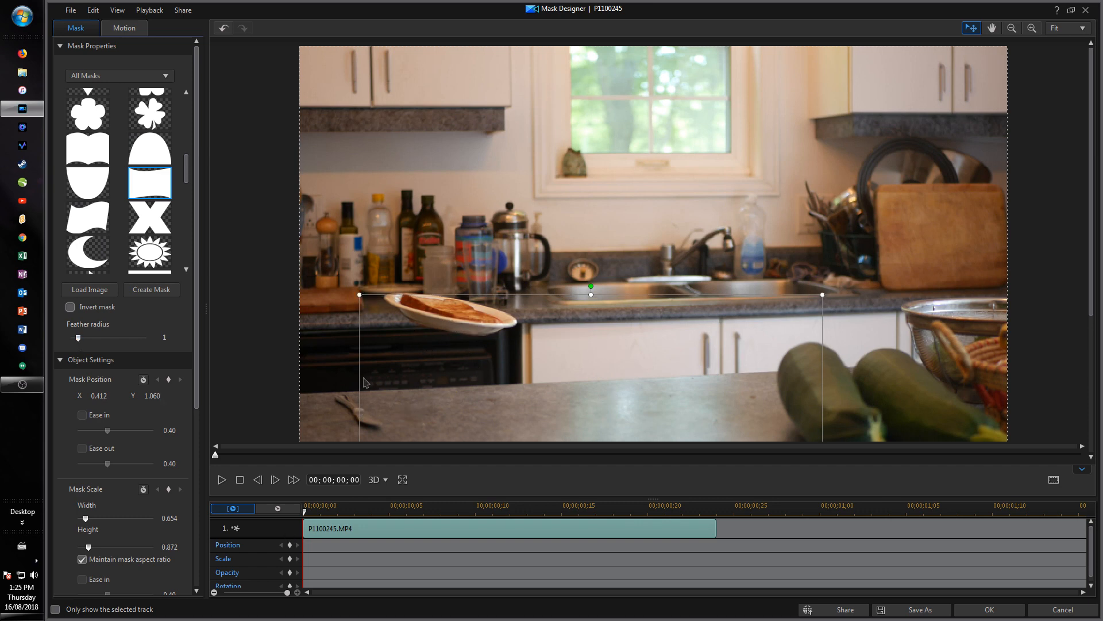
{"action": "mouse_move", "coordinate": [640, 331]}
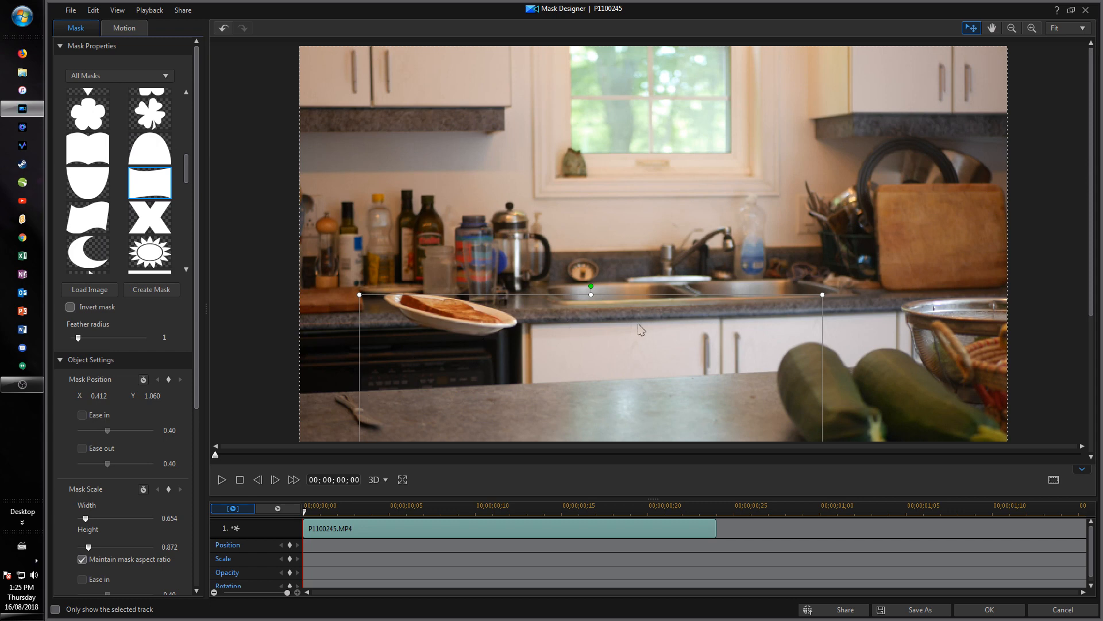
{"action": "mouse_move", "coordinate": [721, 350]}
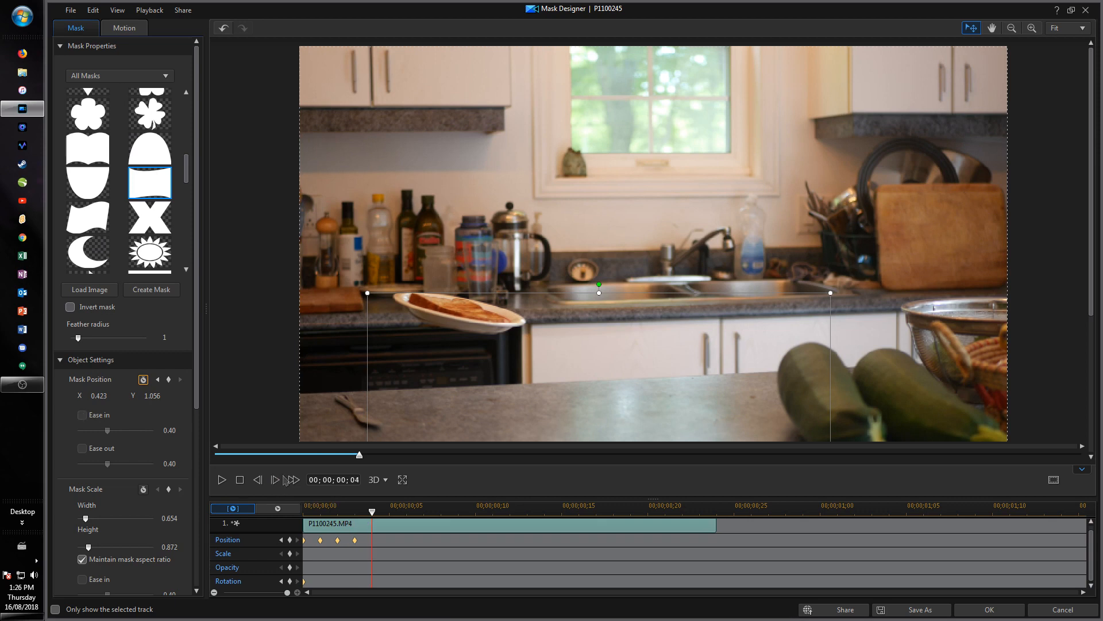
{"action": "mouse_move", "coordinate": [473, 365]}
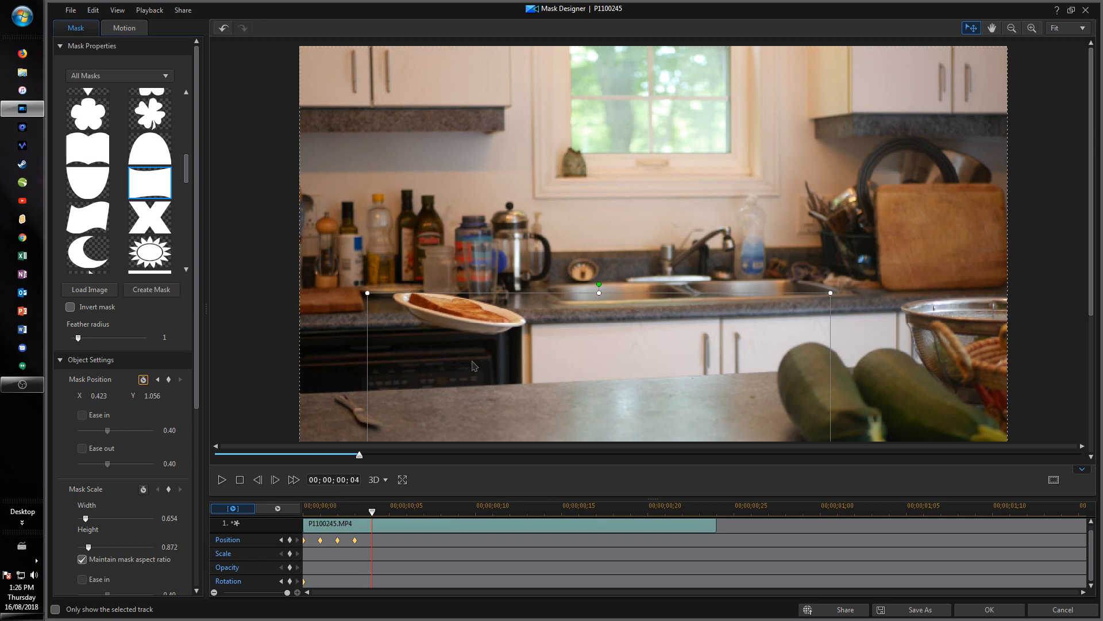
Keyframe the mask position frame by frame to follow the moving plate
{"action": "left_click_drag", "start_coordinate": [599, 284], "coordinate": [602, 287]}
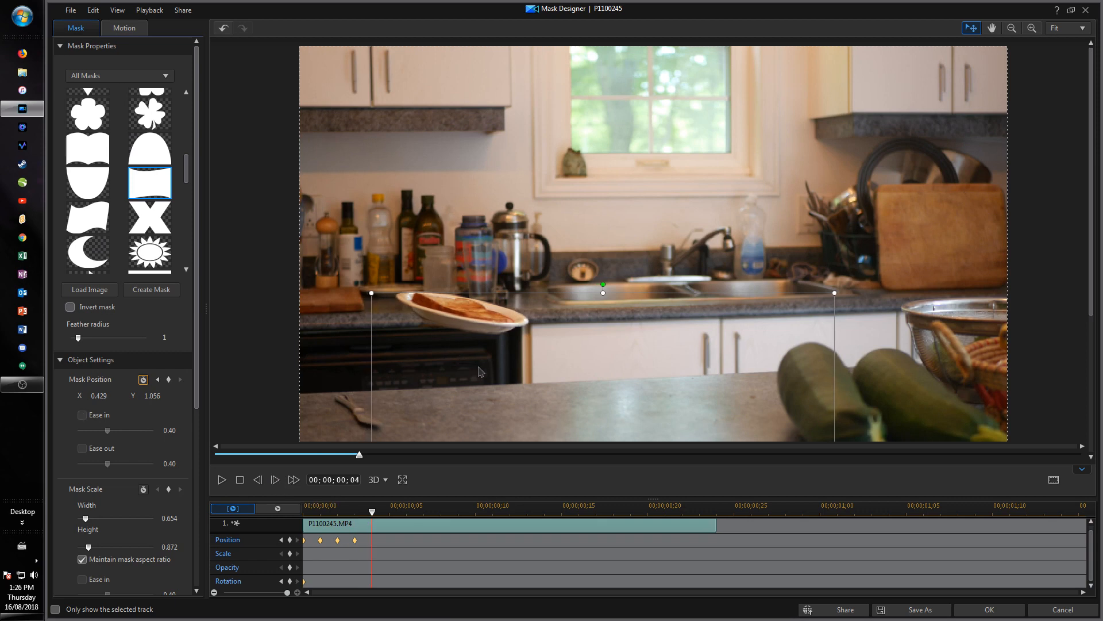
{"action": "left_click", "coordinate": [295, 479]}
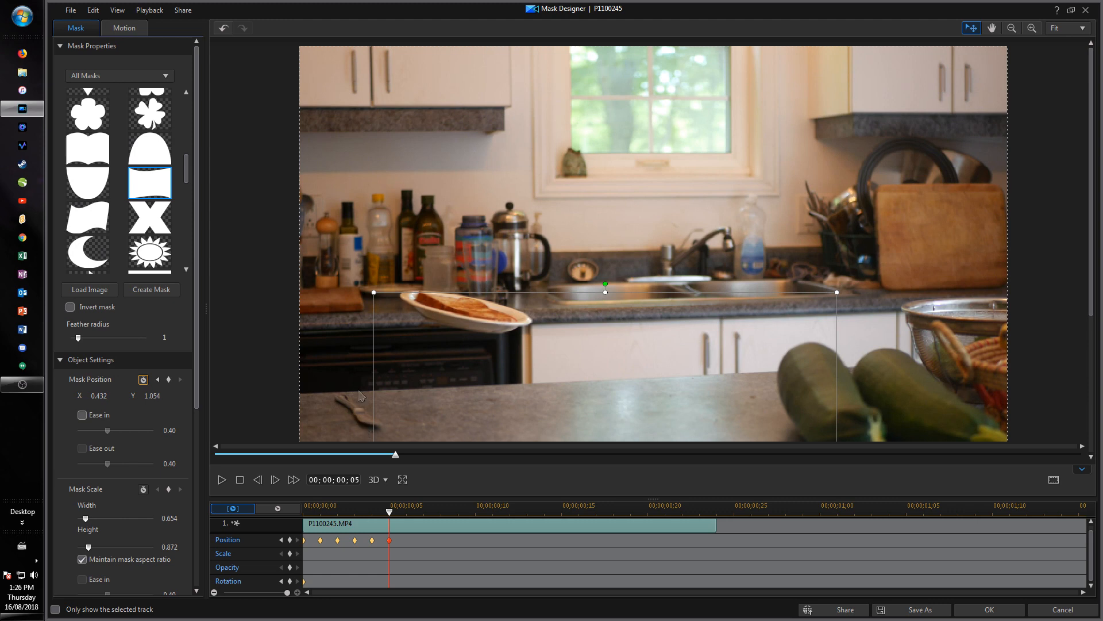
{"action": "mouse_move", "coordinate": [419, 377]}
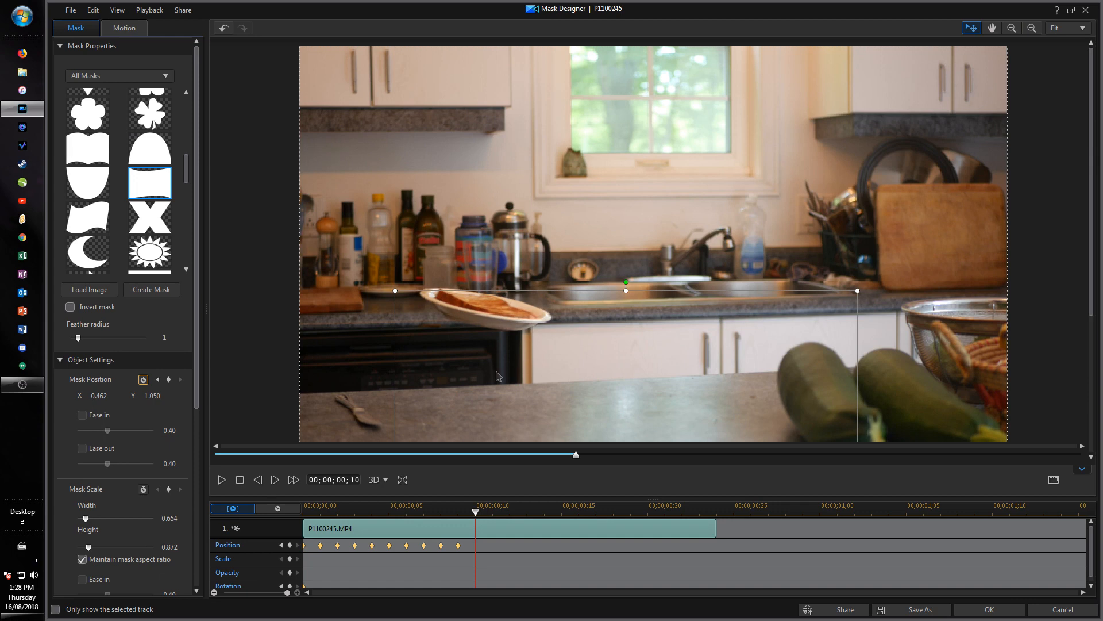
{"action": "left_click_drag", "start_coordinate": [626, 282], "coordinate": [630, 282]}
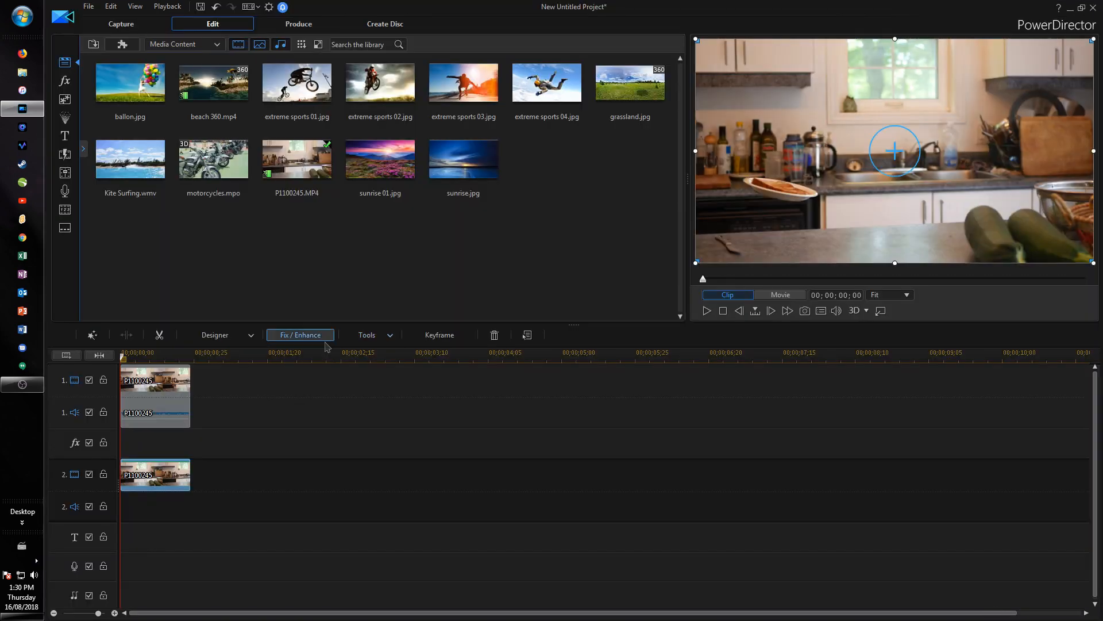
{"action": "left_click", "coordinate": [780, 294]}
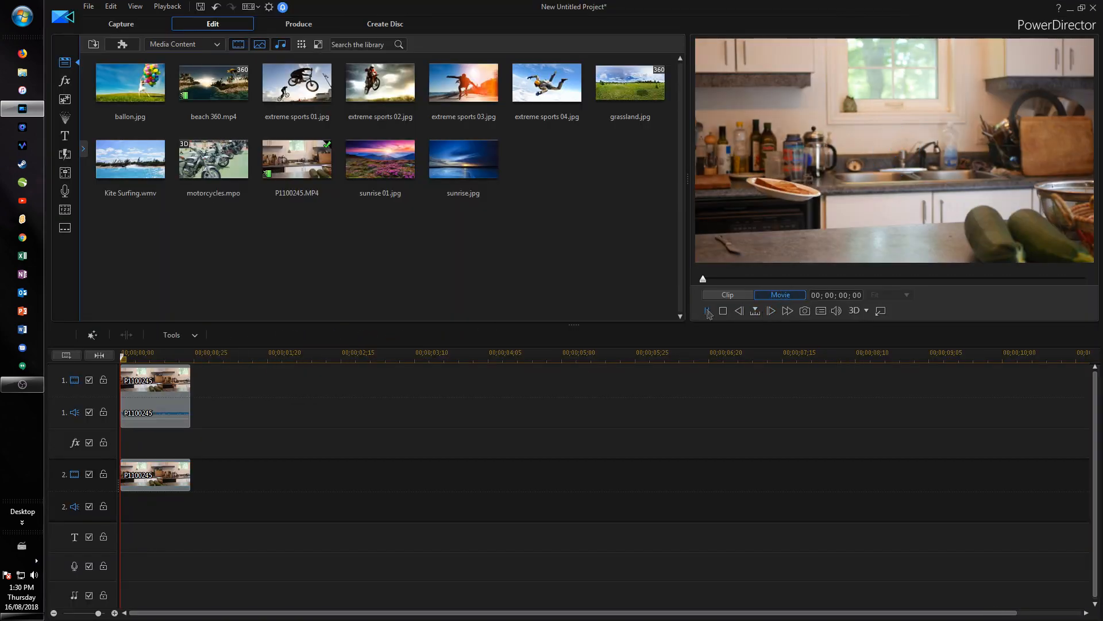
{"action": "mouse_move", "coordinate": [708, 310]}
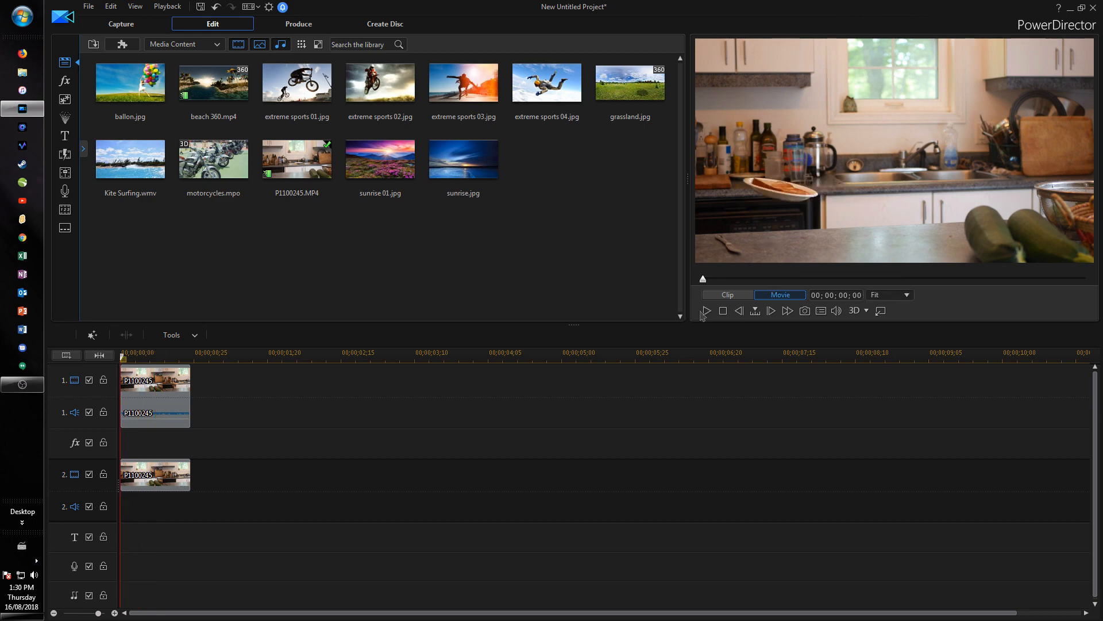
{"action": "left_click", "coordinate": [706, 311]}
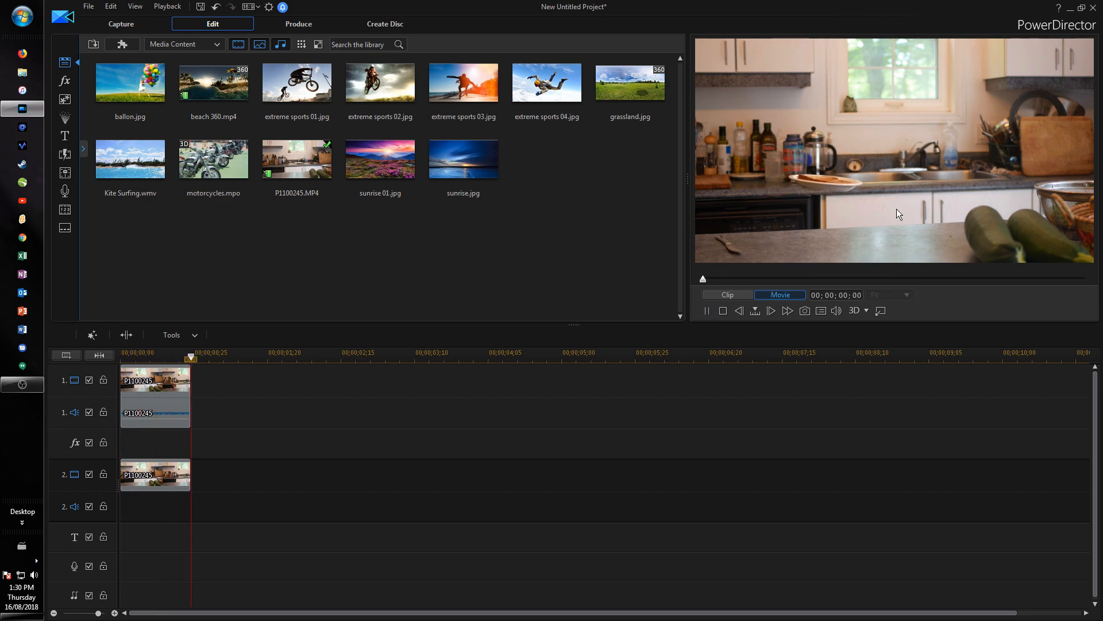
{"action": "left_click", "coordinate": [154, 394]}
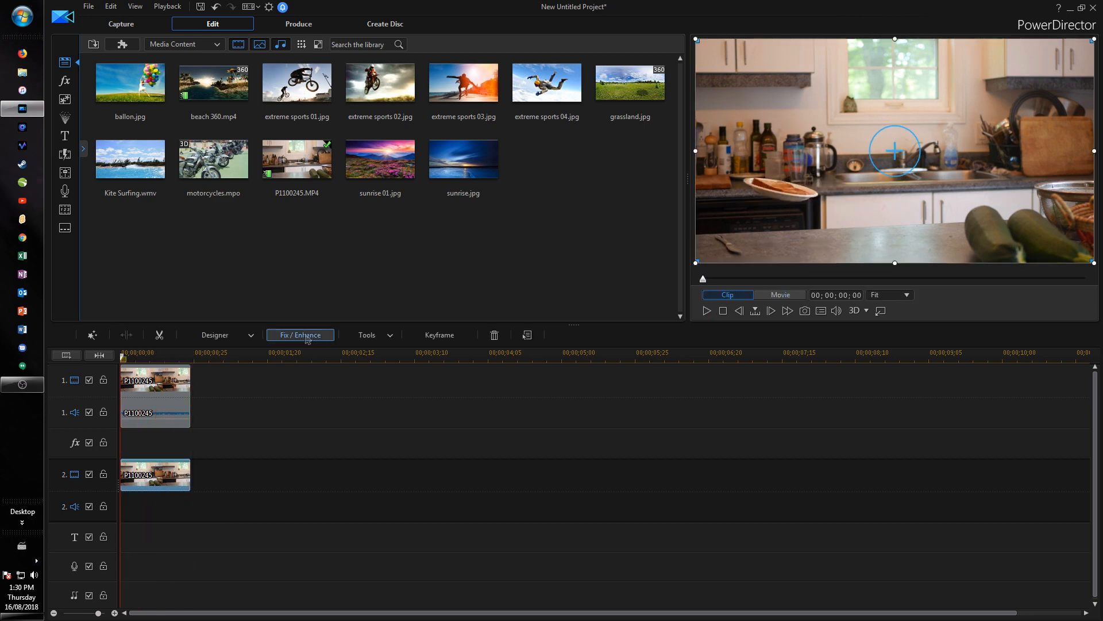
Lower the clip's exposure and raise contrast to 20 in Color Adjustment
{"action": "left_click", "coordinate": [300, 335]}
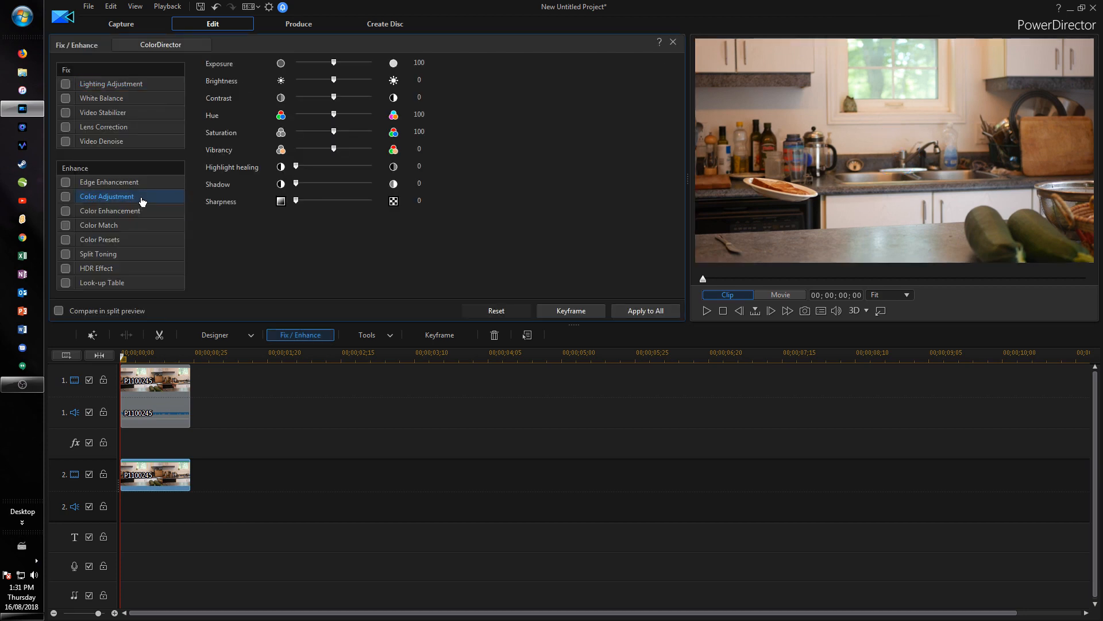
{"action": "mouse_move", "coordinate": [393, 70]}
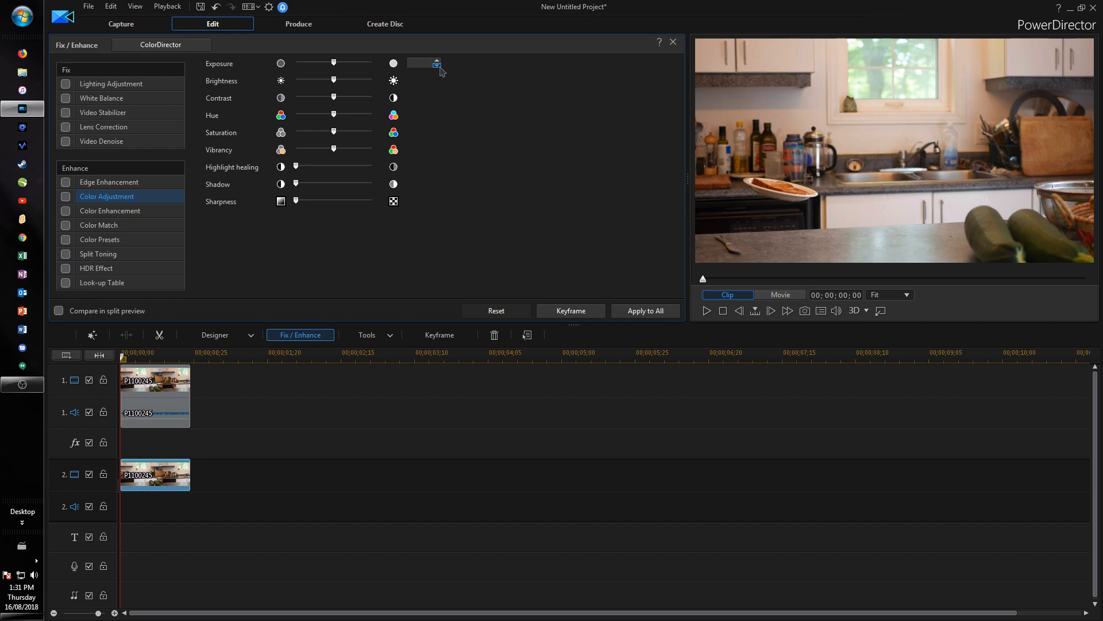
{"action": "left_click", "coordinate": [65, 196]}
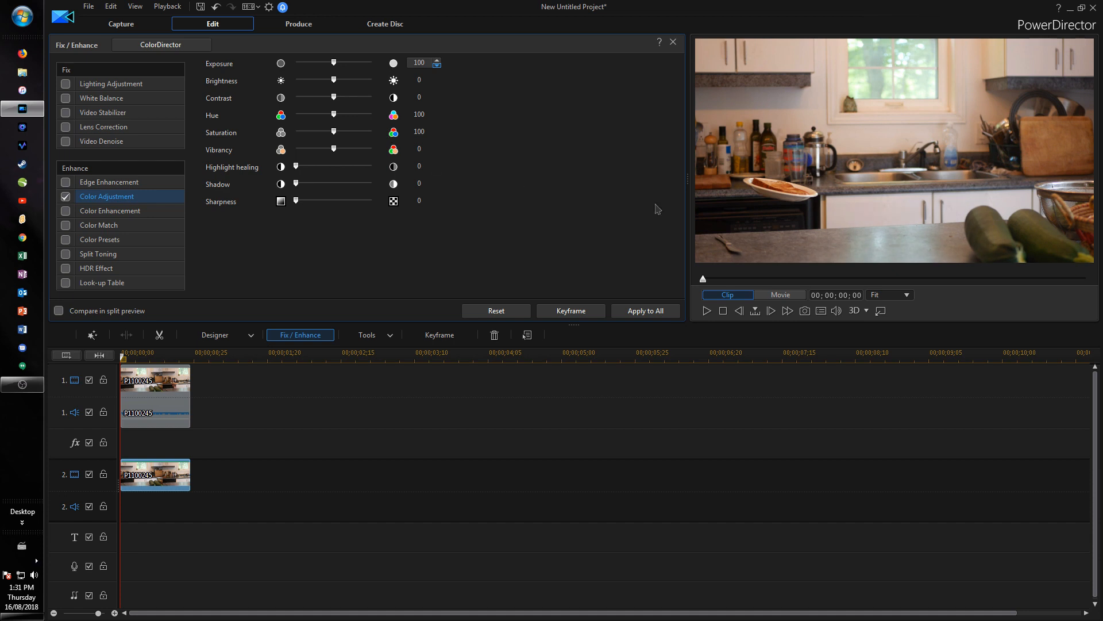
{"action": "left_click_drag", "start_coordinate": [313, 97], "coordinate": [342, 97]}
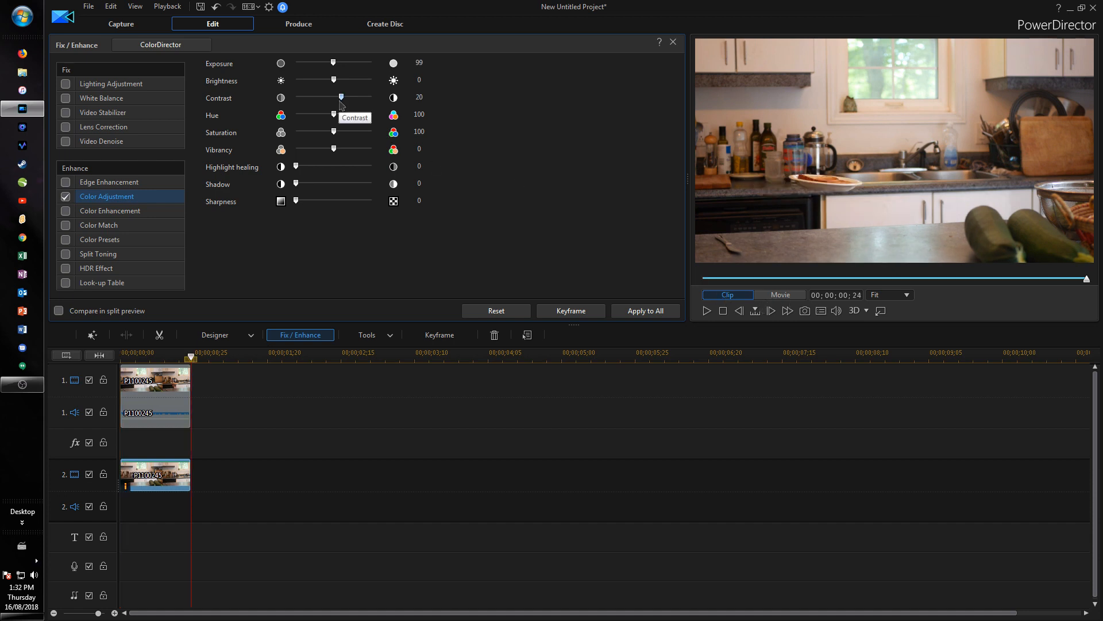
{"action": "left_click", "coordinate": [671, 41]}
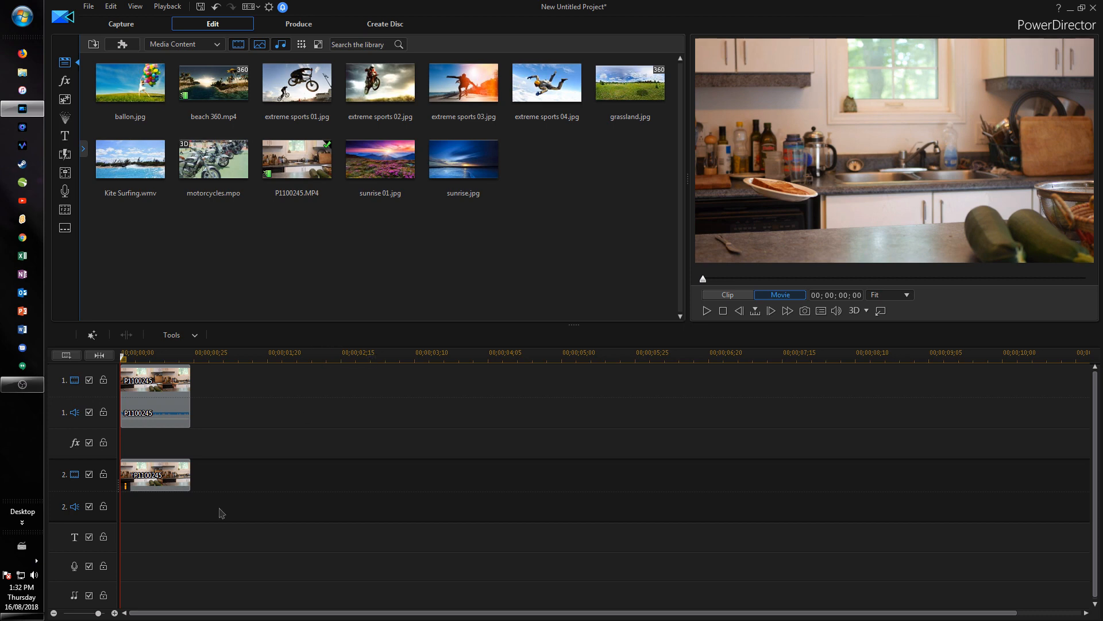
{"action": "left_click", "coordinate": [155, 475]}
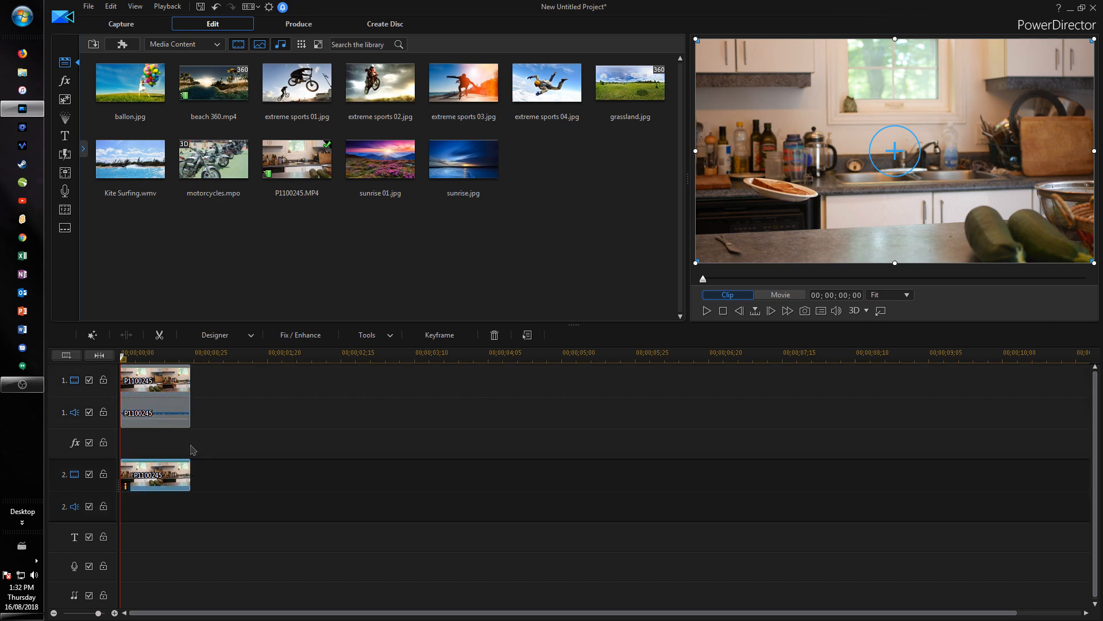
{"action": "mouse_move", "coordinate": [239, 487]}
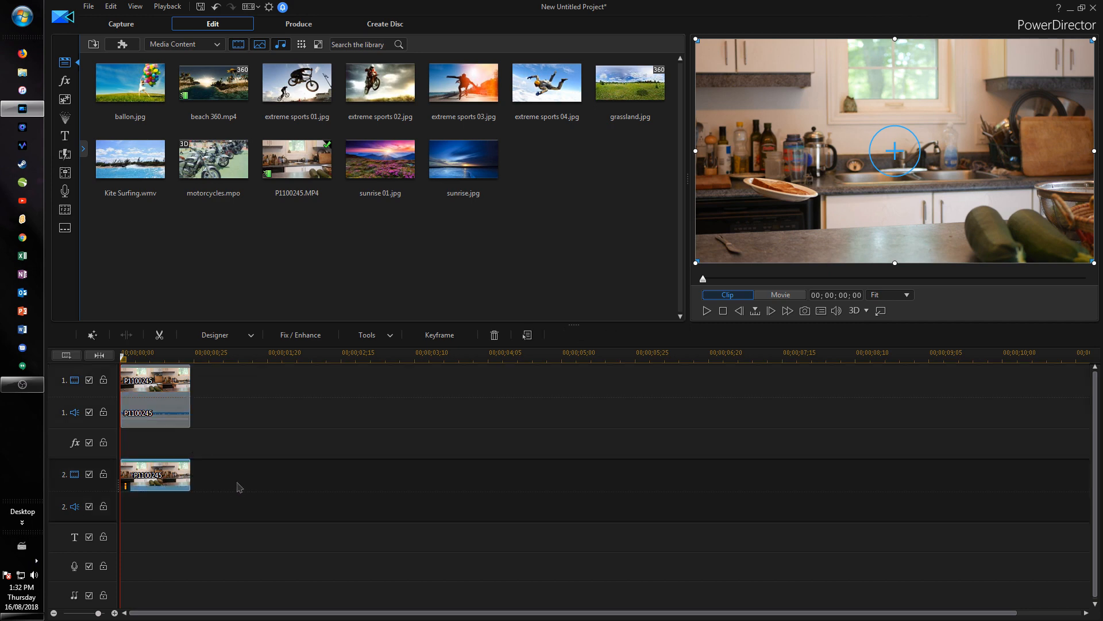
{"action": "right_click", "coordinate": [153, 475]}
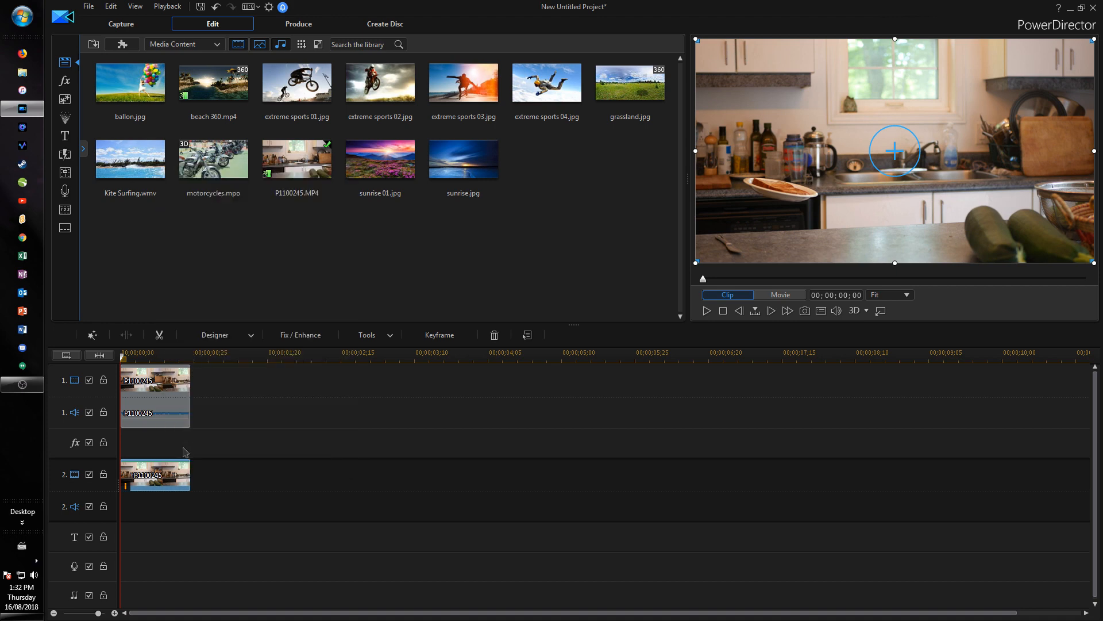
{"action": "left_click", "coordinate": [780, 295]}
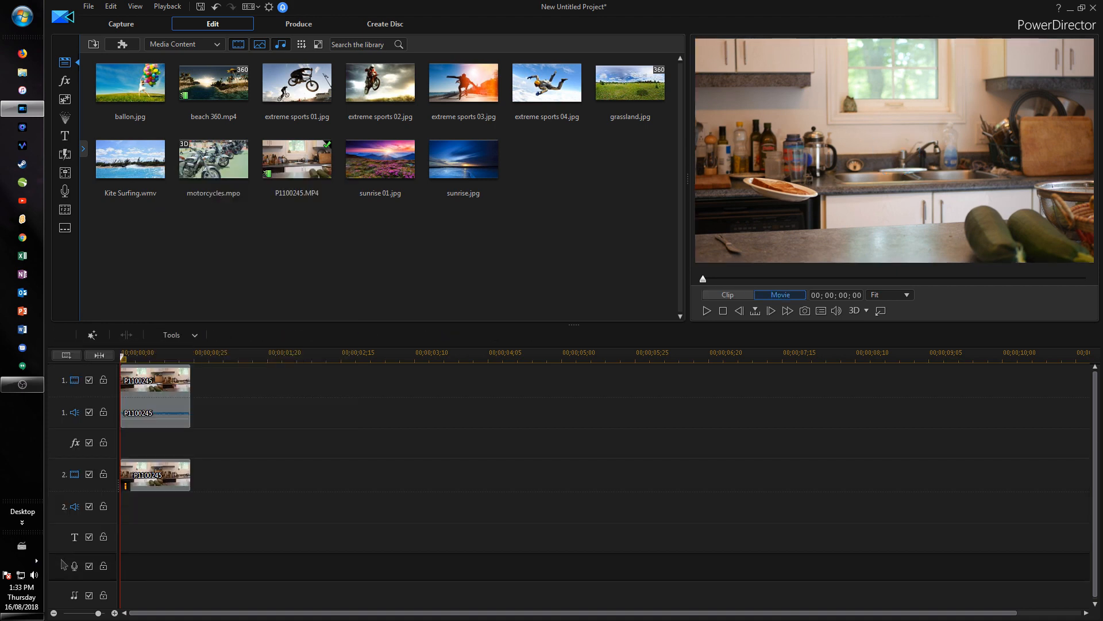
Add new tracks 3 and 4 and paste a kitchen clip copy onto track 3
{"action": "right_click", "coordinate": [63, 563]}
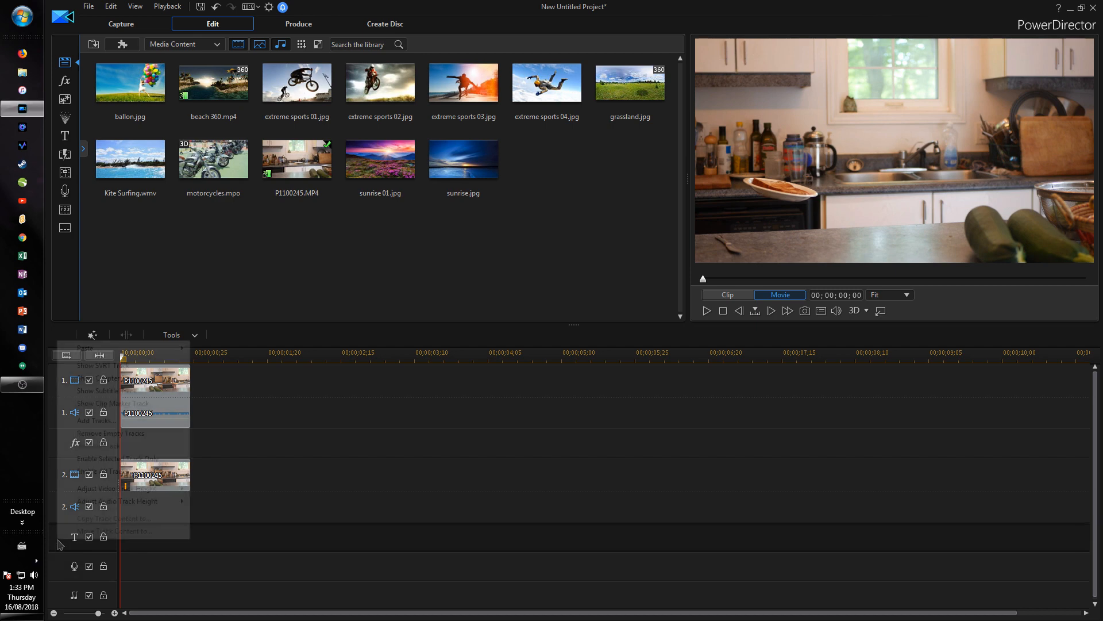
{"action": "left_click", "coordinate": [96, 420]}
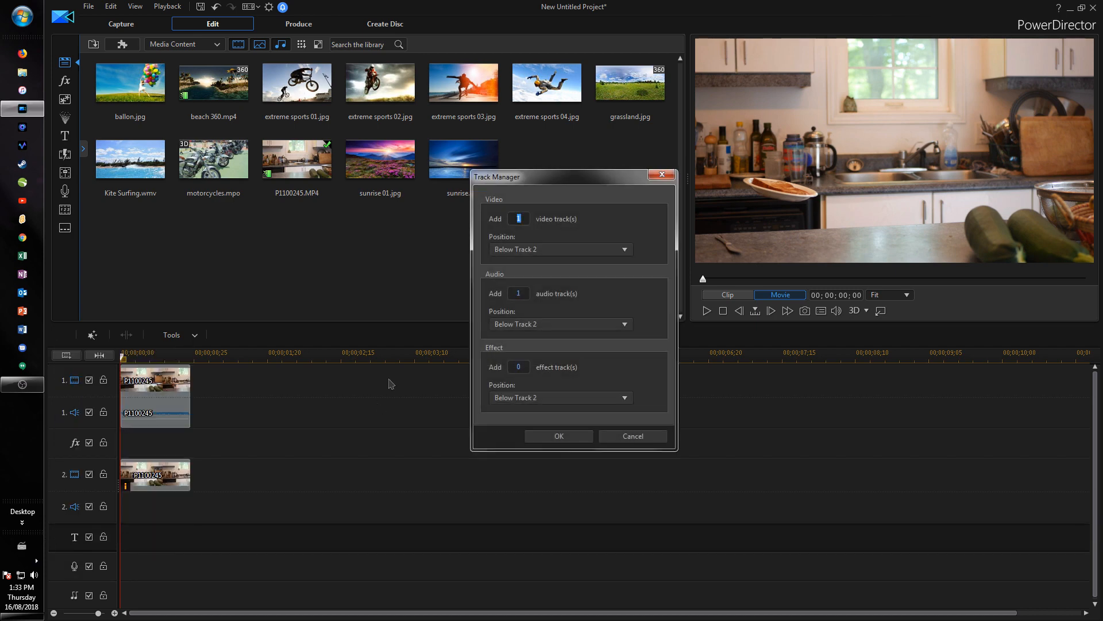
{"action": "mouse_move", "coordinate": [549, 244]}
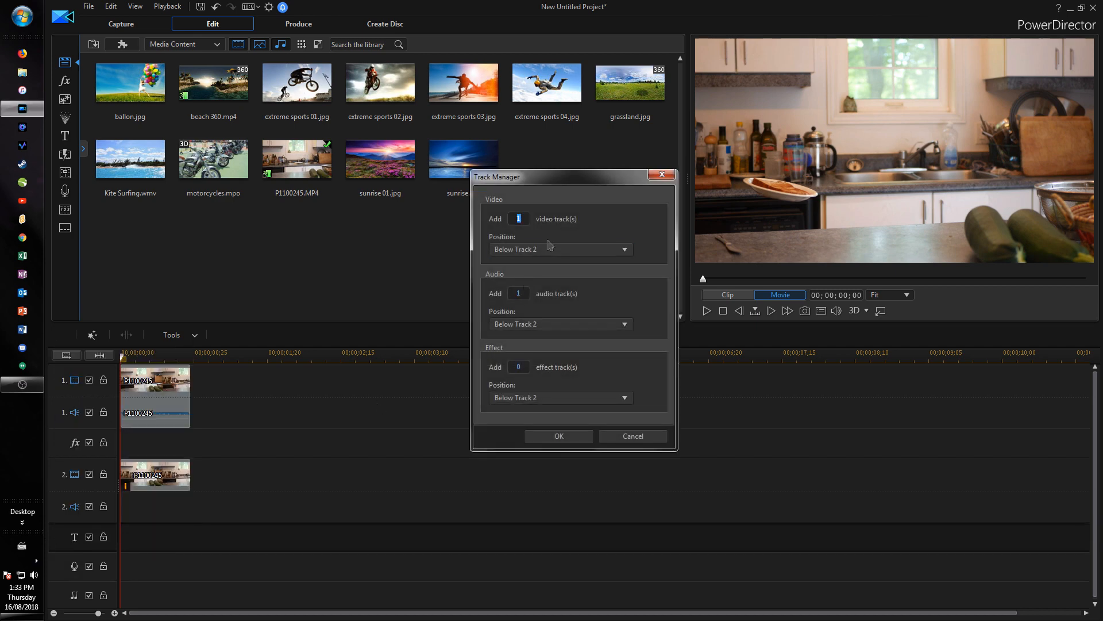
{"action": "left_click", "coordinate": [558, 435]}
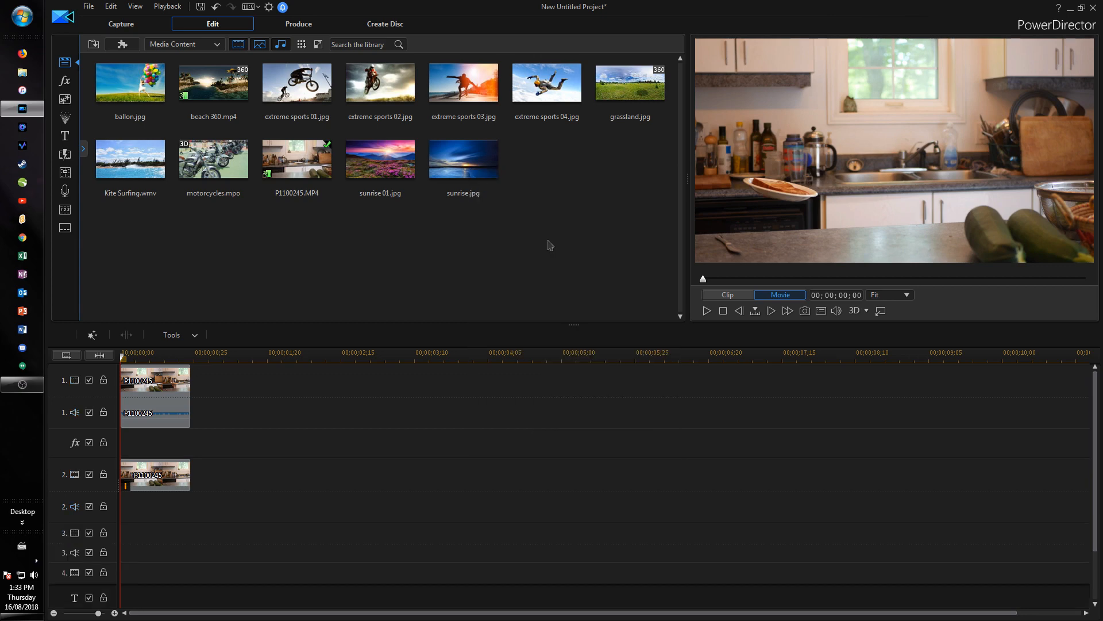
{"action": "mouse_move", "coordinate": [145, 538]}
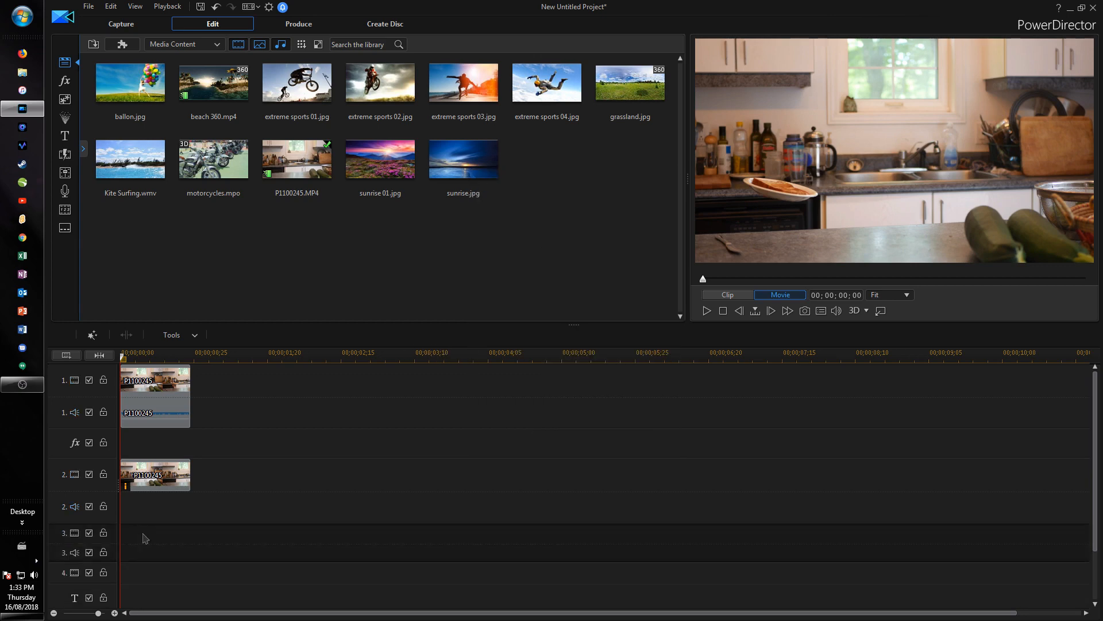
{"action": "right_click", "coordinate": [143, 538]}
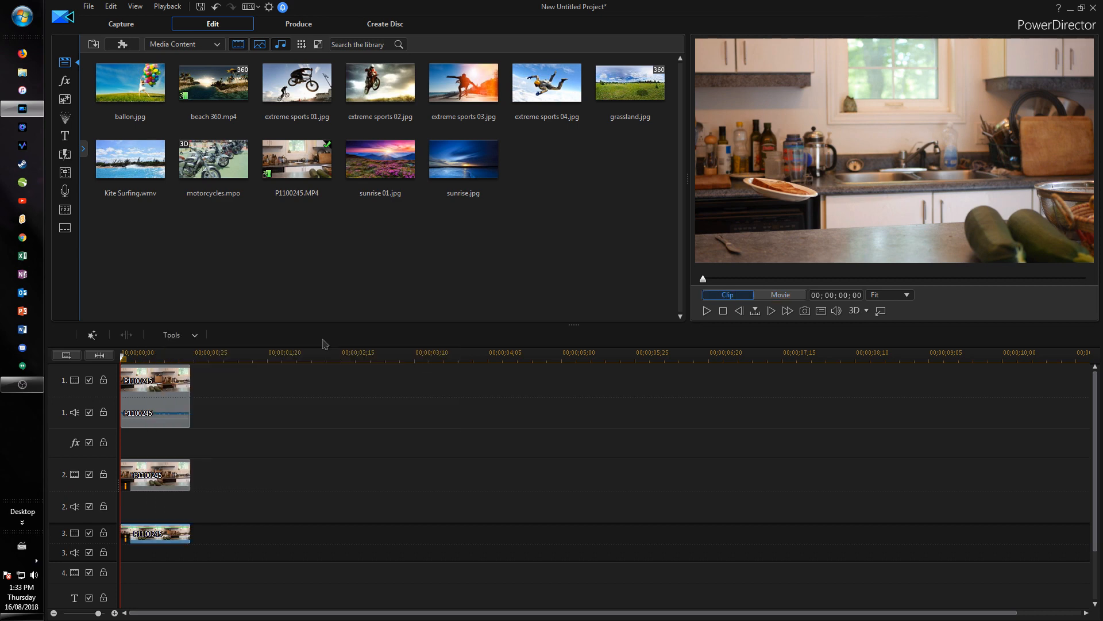
Open Mask Designer for the track 3 clip and remove all position keyframes
{"action": "left_click", "coordinate": [214, 334]}
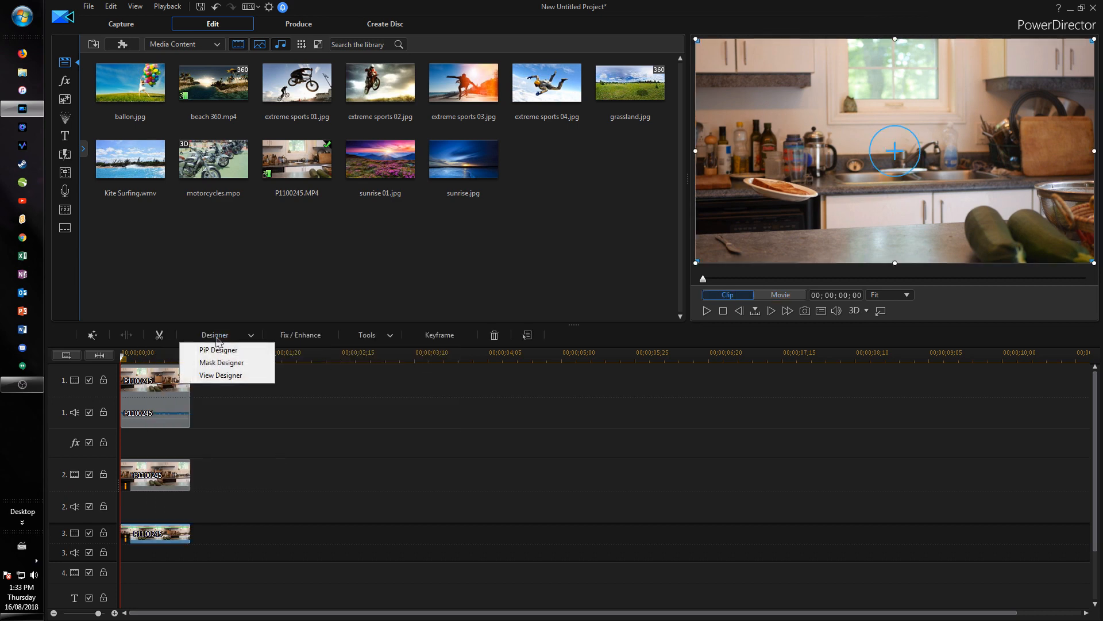
{"action": "left_click", "coordinate": [155, 524]}
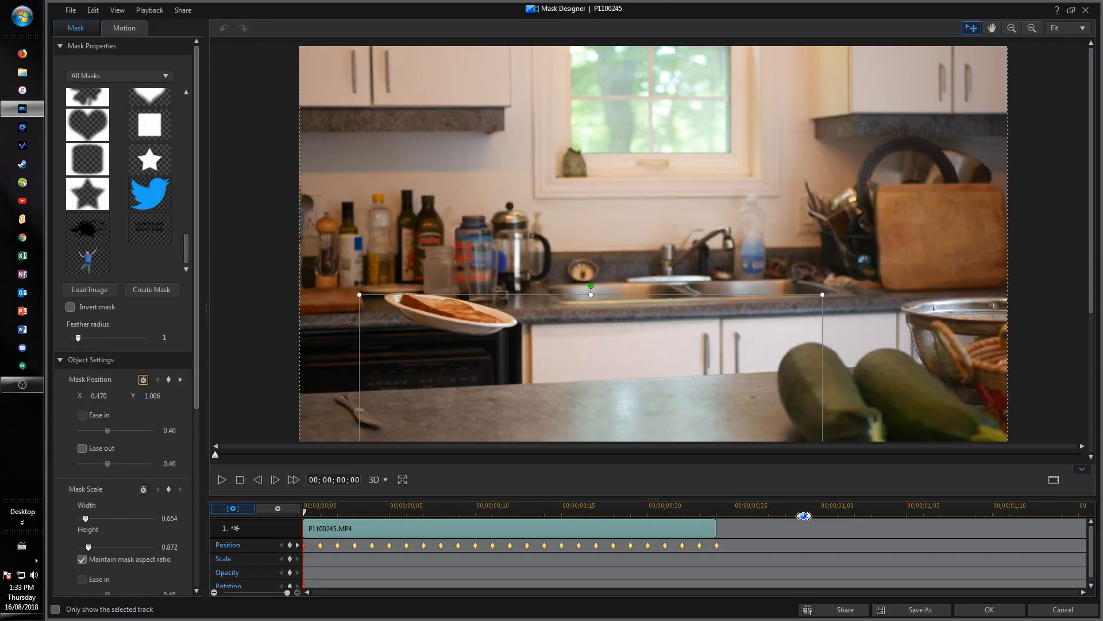
{"action": "mouse_move", "coordinate": [733, 548]}
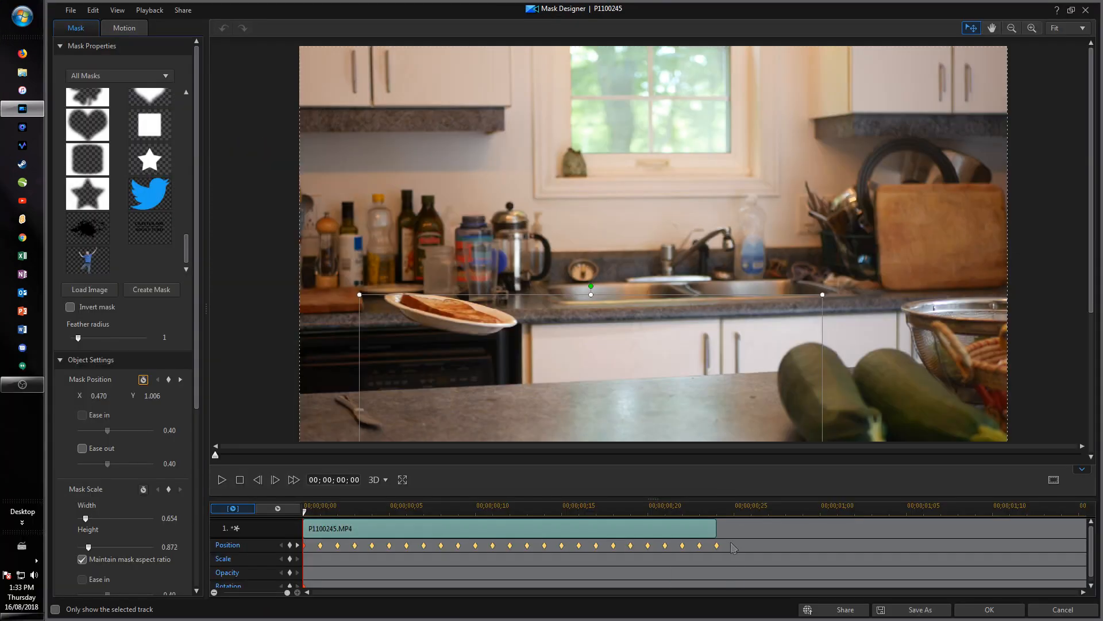
{"action": "right_click", "coordinate": [731, 548]}
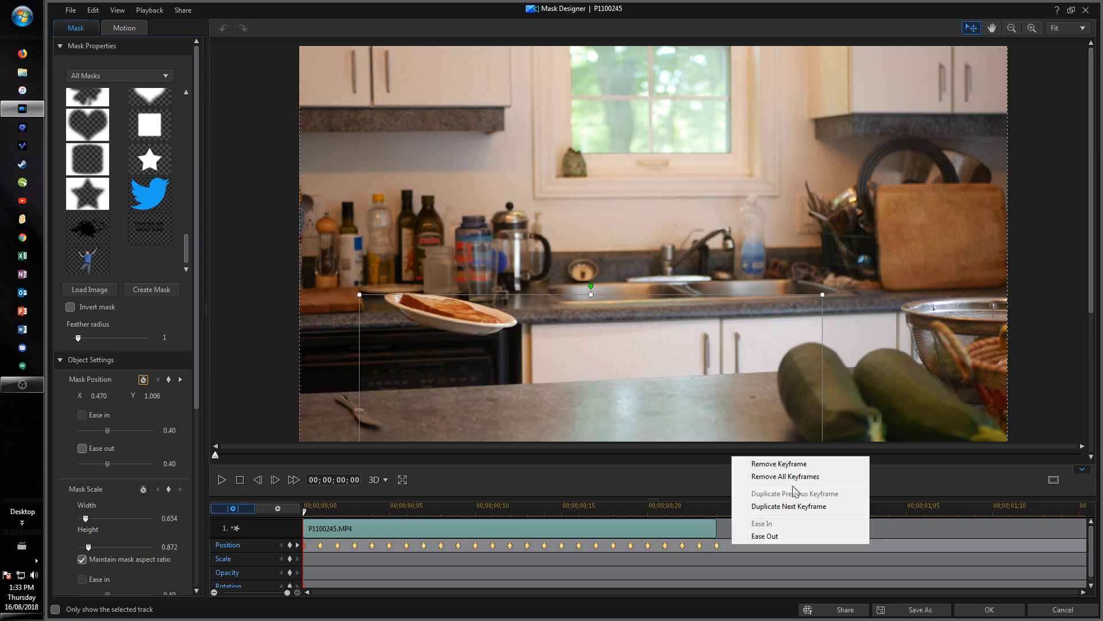
{"action": "left_click", "coordinate": [786, 477]}
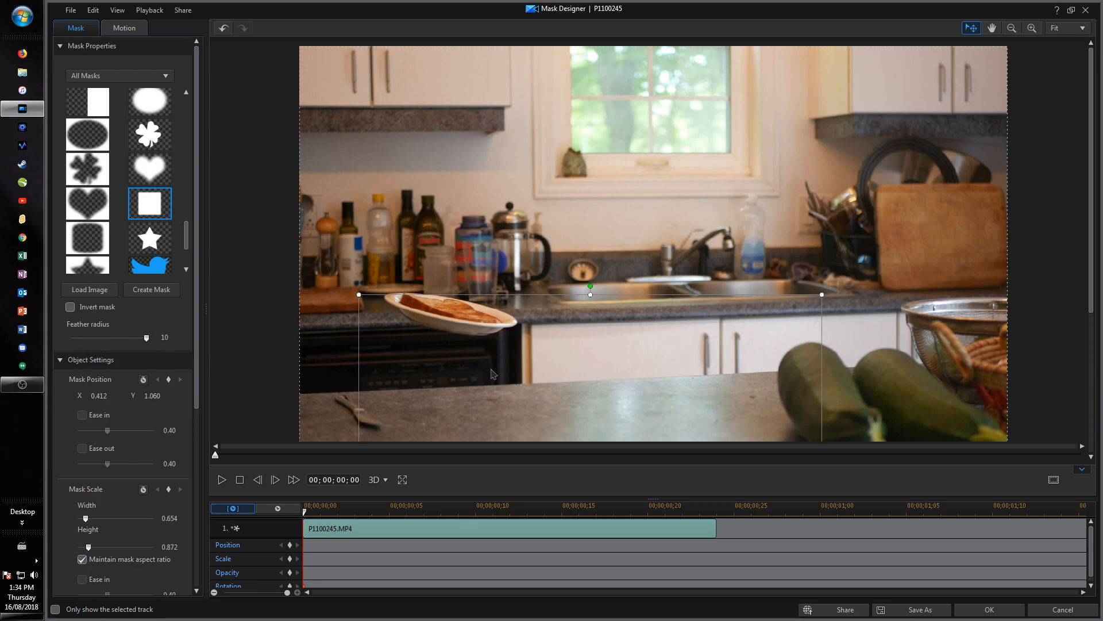
Zoom the mask preview out and in, then scrub the clip to check the mask
{"action": "left_click", "coordinate": [1031, 28]}
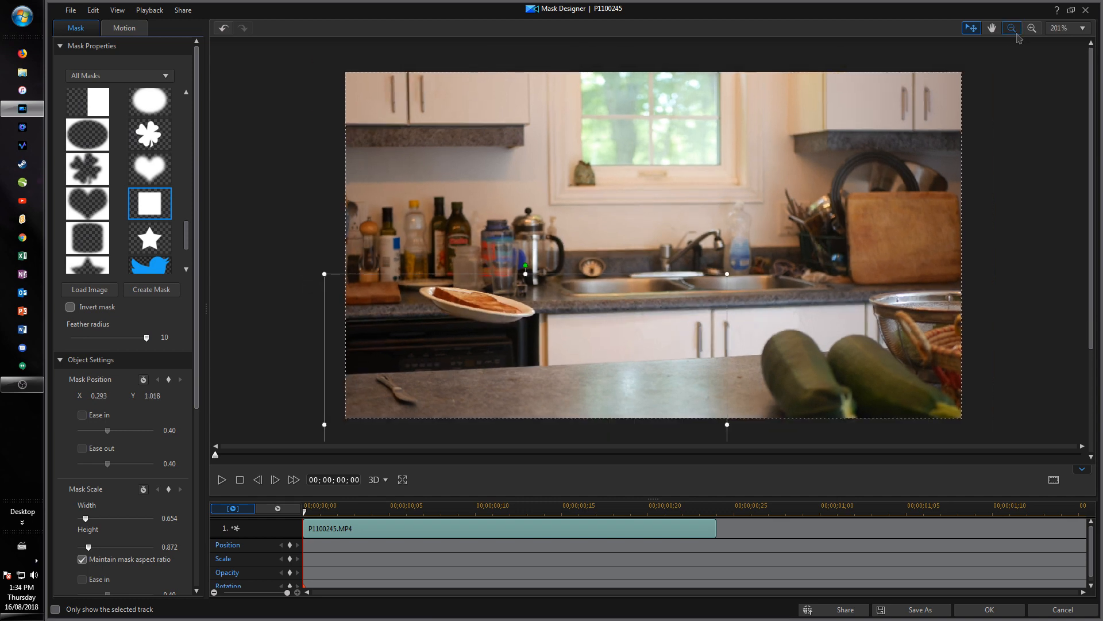
{"action": "left_click", "coordinate": [1011, 28]}
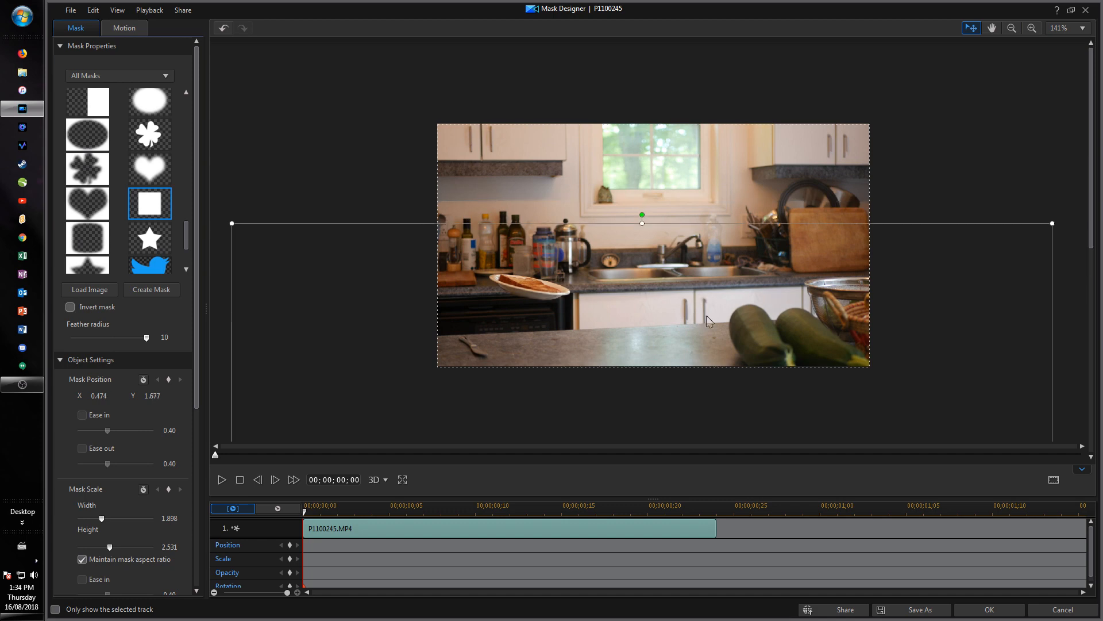
{"action": "left_click", "coordinate": [1031, 28]}
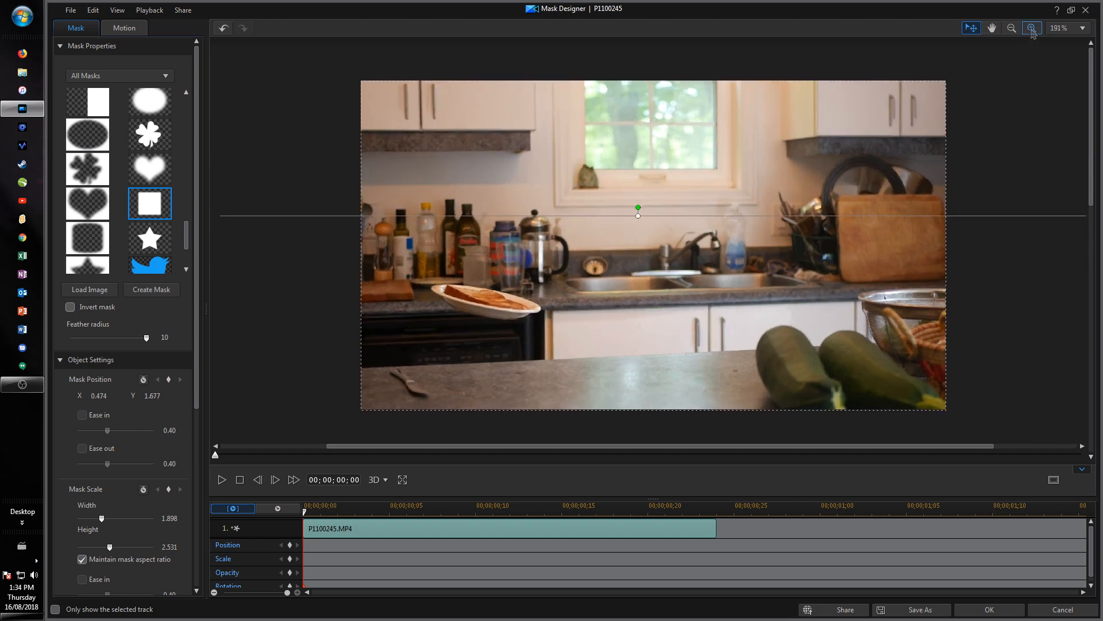
{"action": "left_click", "coordinate": [1031, 28]}
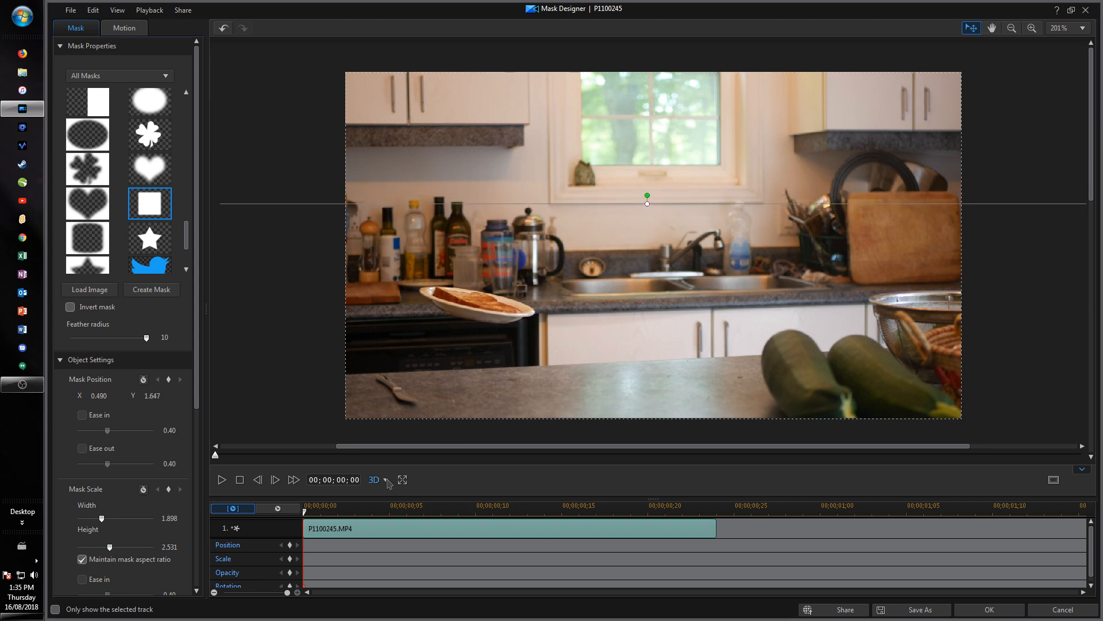
{"action": "left_click", "coordinate": [405, 511]}
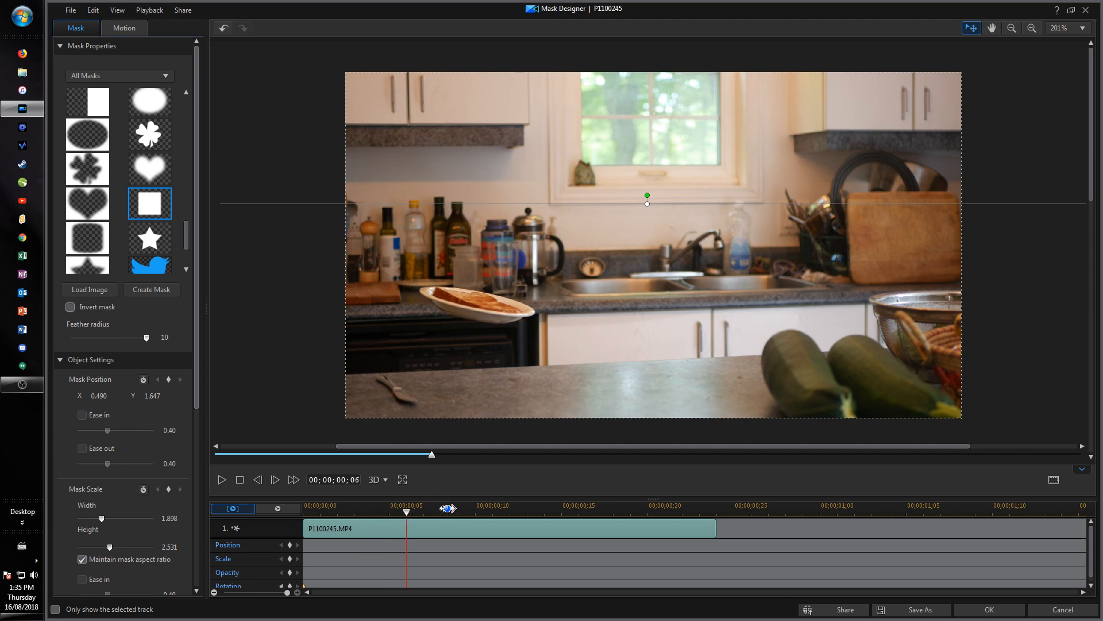
{"action": "left_click_drag", "start_coordinate": [449, 507], "coordinate": [522, 507]}
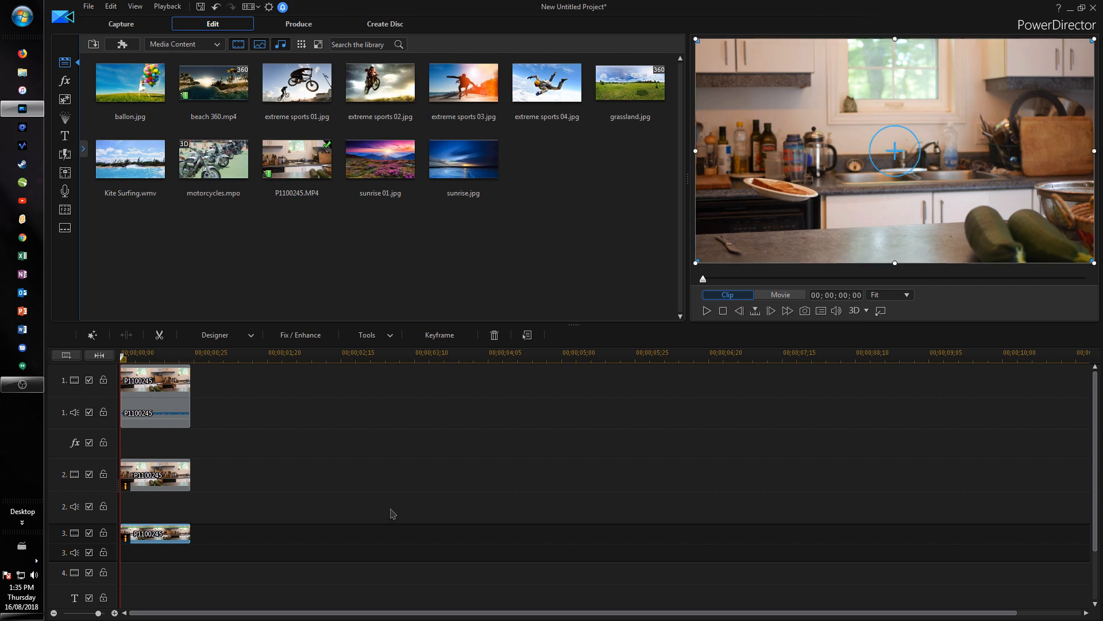
{"action": "mouse_move", "coordinate": [749, 241]}
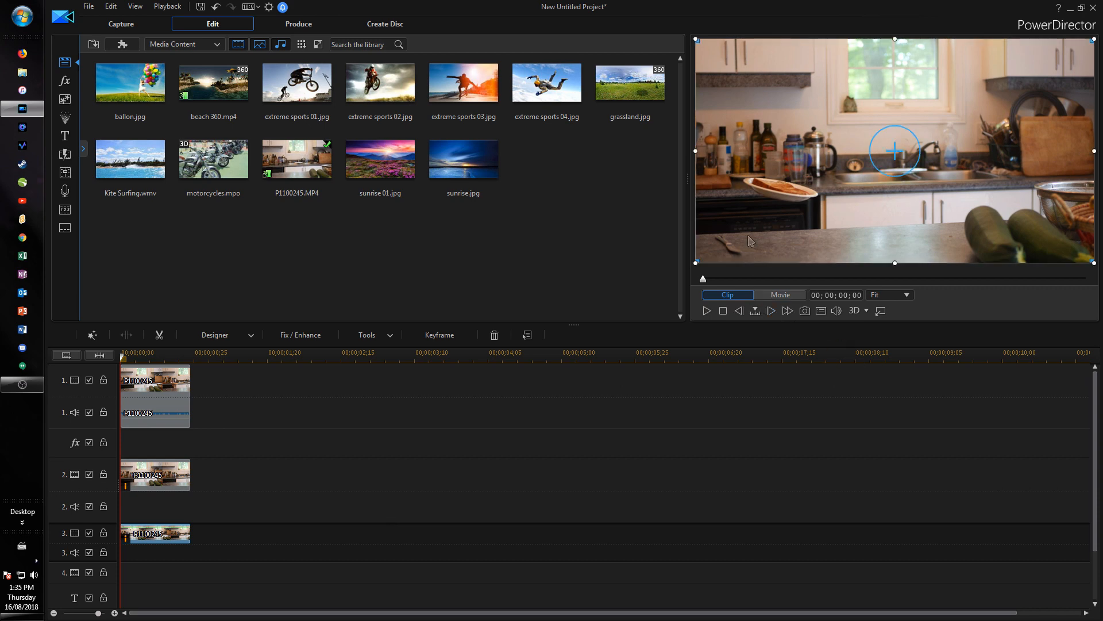
{"action": "mouse_move", "coordinate": [736, 220]}
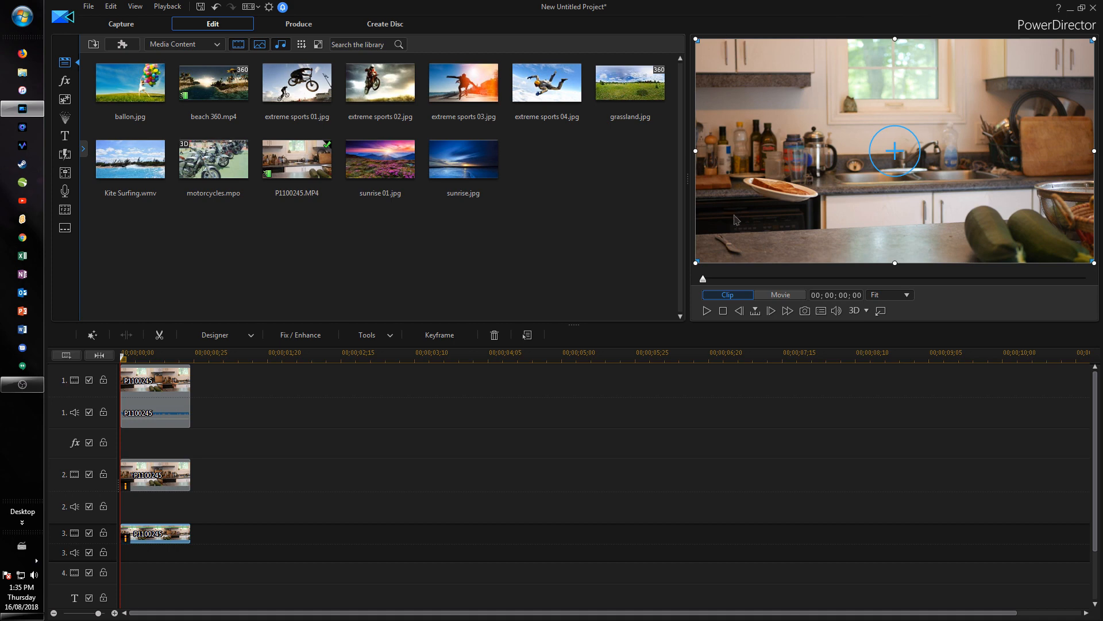
{"action": "mouse_move", "coordinate": [910, 93]}
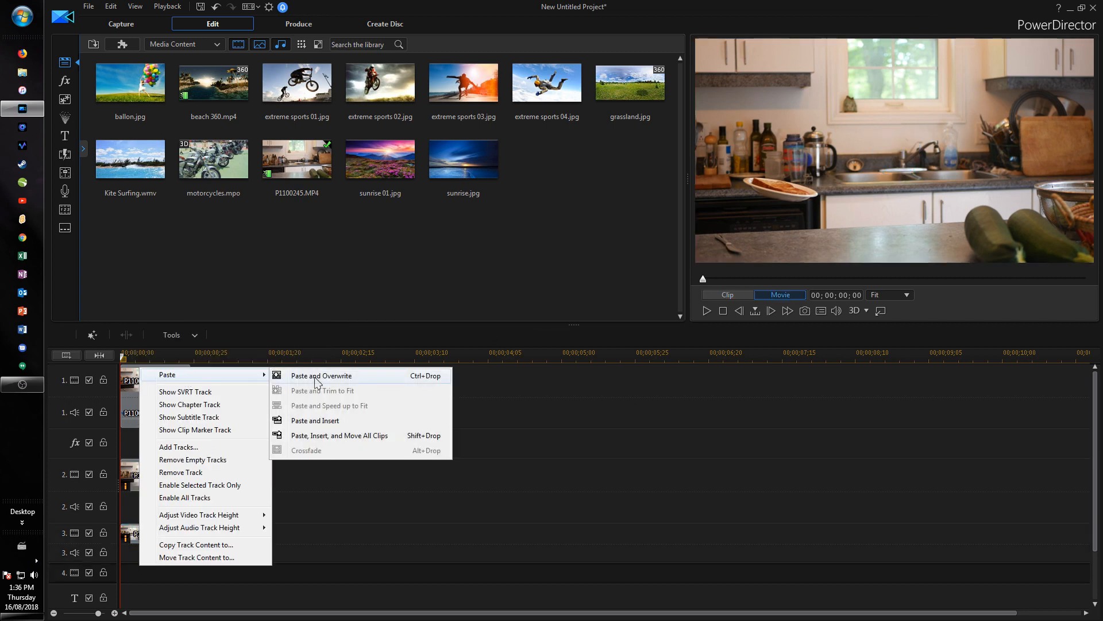
Paste and overwrite the copied kitchen clip onto track 4
{"action": "left_click", "coordinate": [321, 375]}
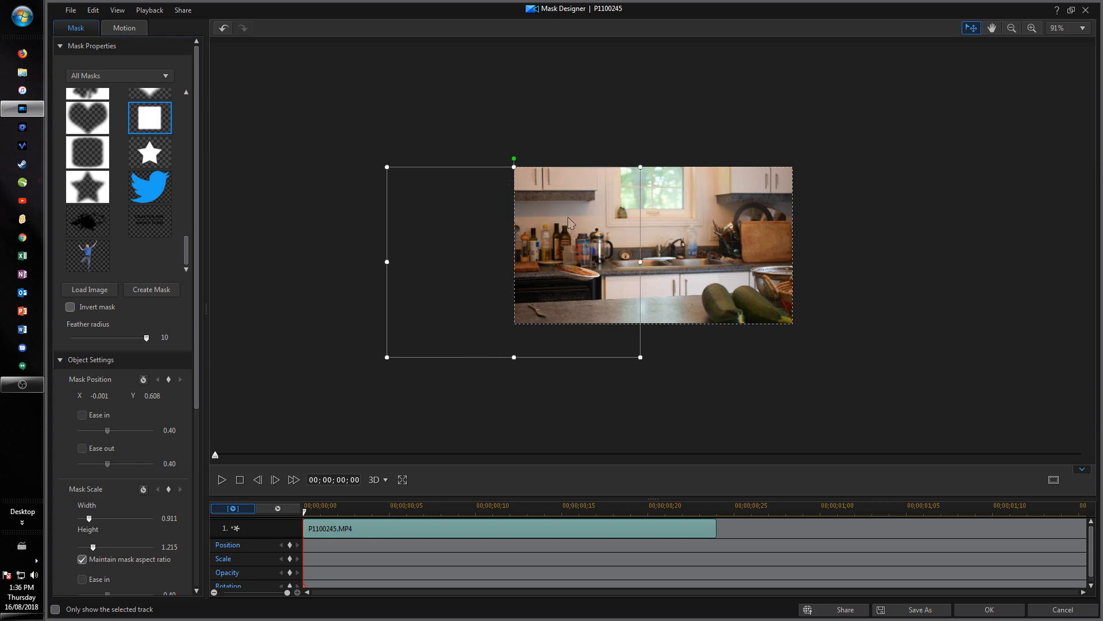
Zoom in on the mask preview with the magnifier
{"action": "left_click", "coordinate": [1031, 28]}
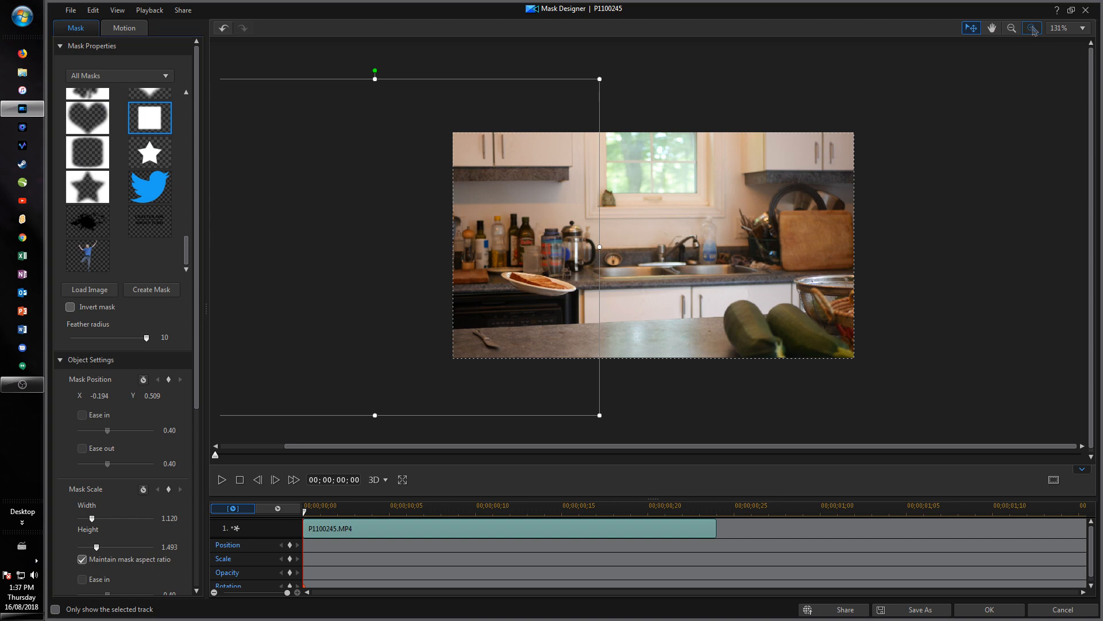
{"action": "left_click", "coordinate": [1032, 28]}
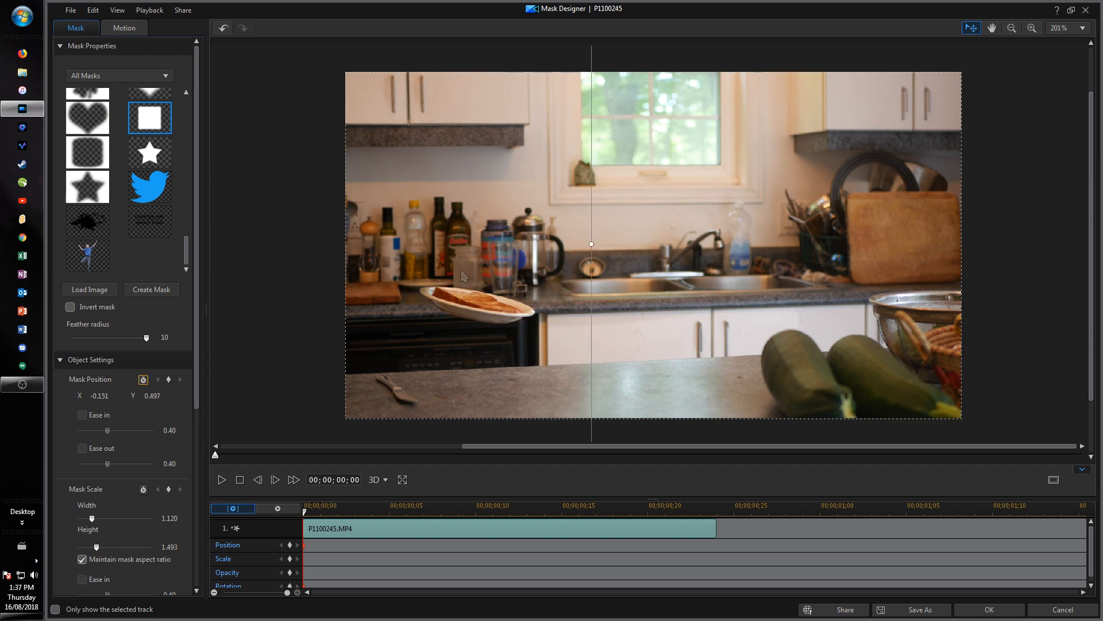
Keyframe the track 4 mask edge beside the plate frame by frame, then apply the mask
{"action": "left_click_drag", "start_coordinate": [592, 245], "coordinate": [567, 244]}
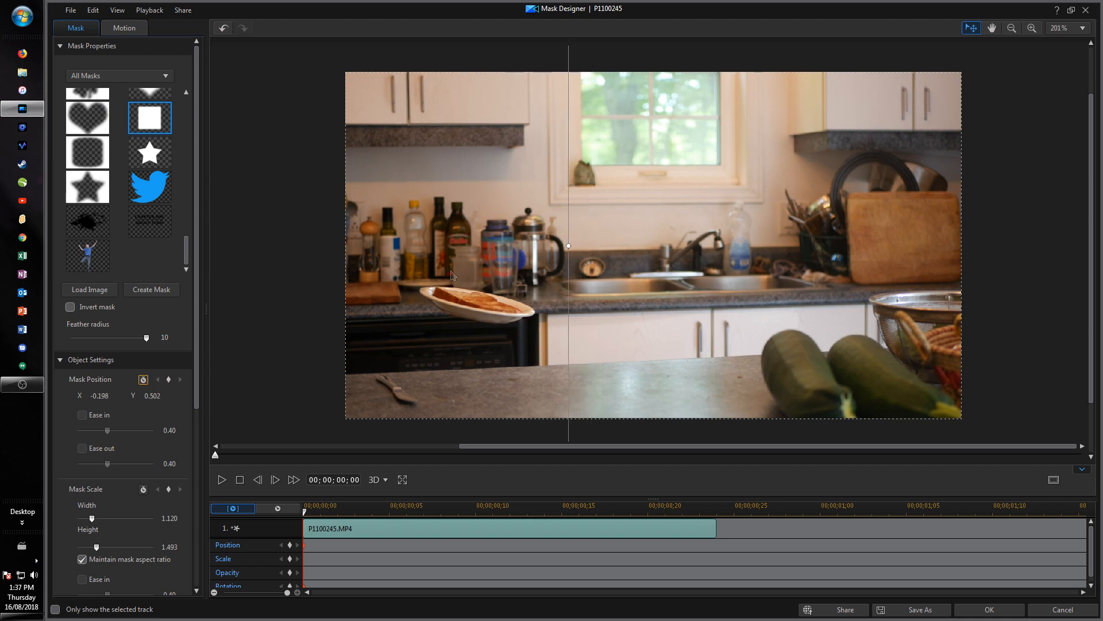
{"action": "left_click_drag", "start_coordinate": [453, 276], "coordinate": [425, 296]}
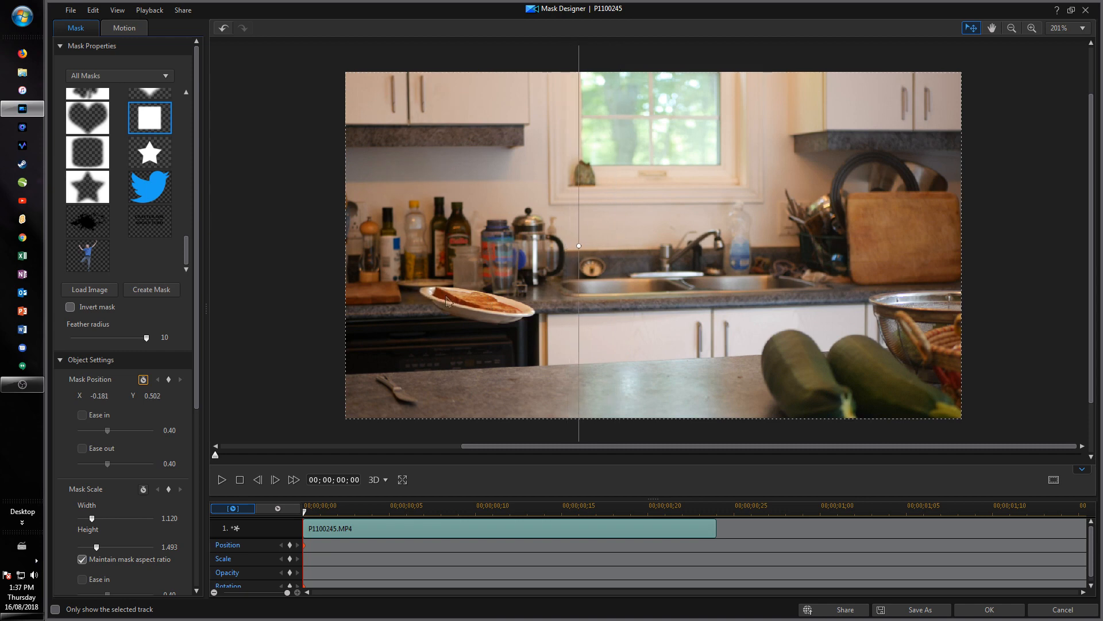
{"action": "left_click_drag", "start_coordinate": [579, 245], "coordinate": [574, 248]}
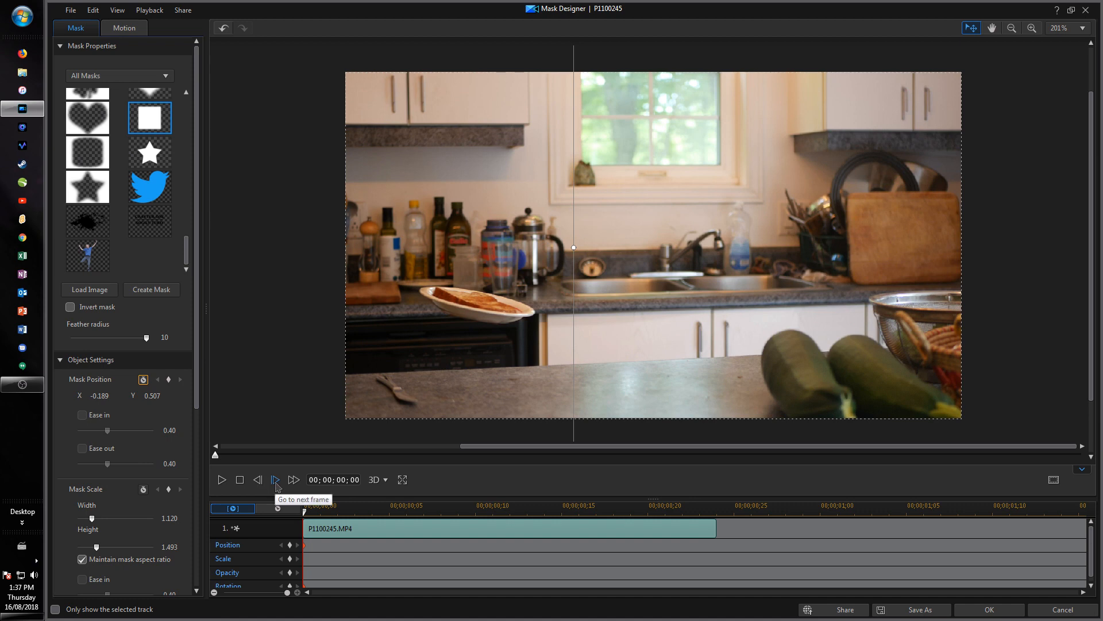
{"action": "left_click", "coordinate": [275, 480]}
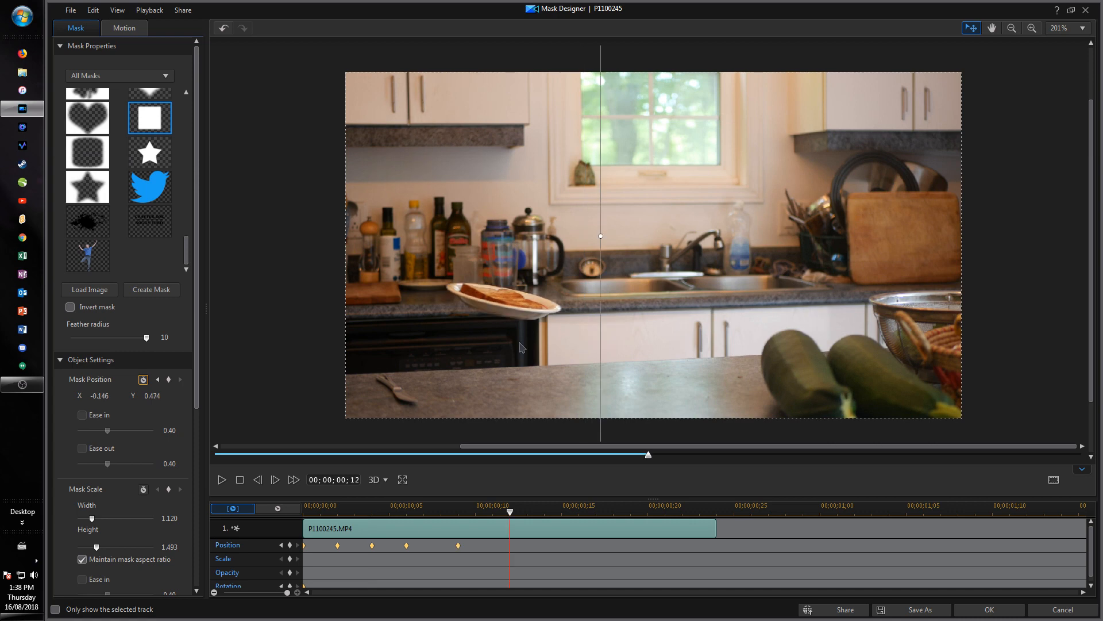
{"action": "mouse_move", "coordinate": [456, 307]}
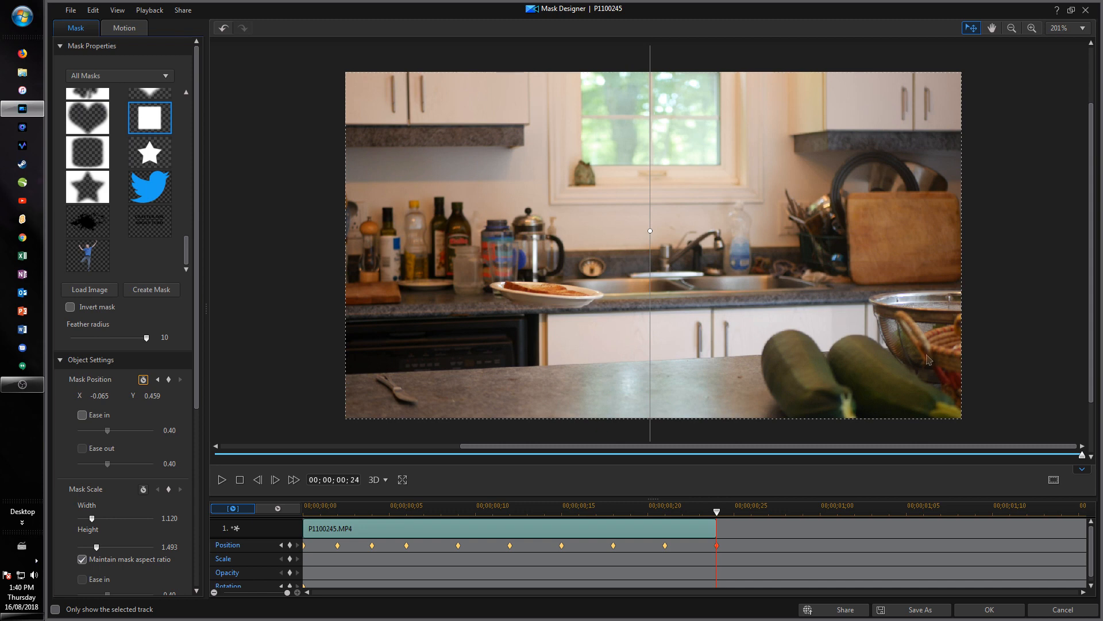
{"action": "left_click", "coordinate": [989, 609]}
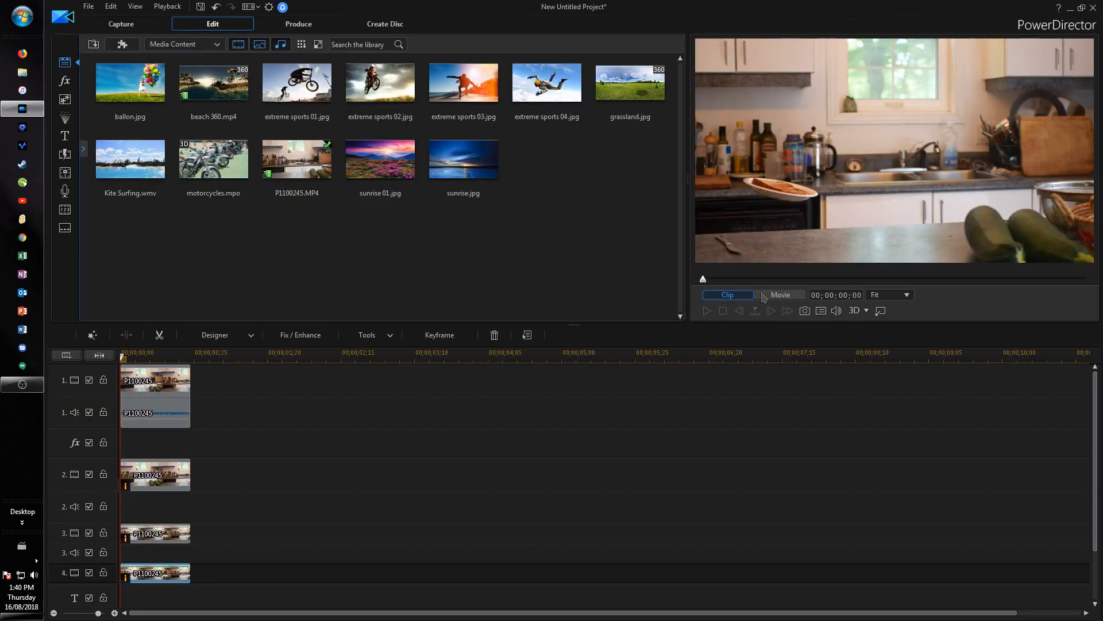
Switch preview to Movie and paste a copy of the track 4 kitchen clip onto track 5
{"action": "left_click", "coordinate": [780, 294]}
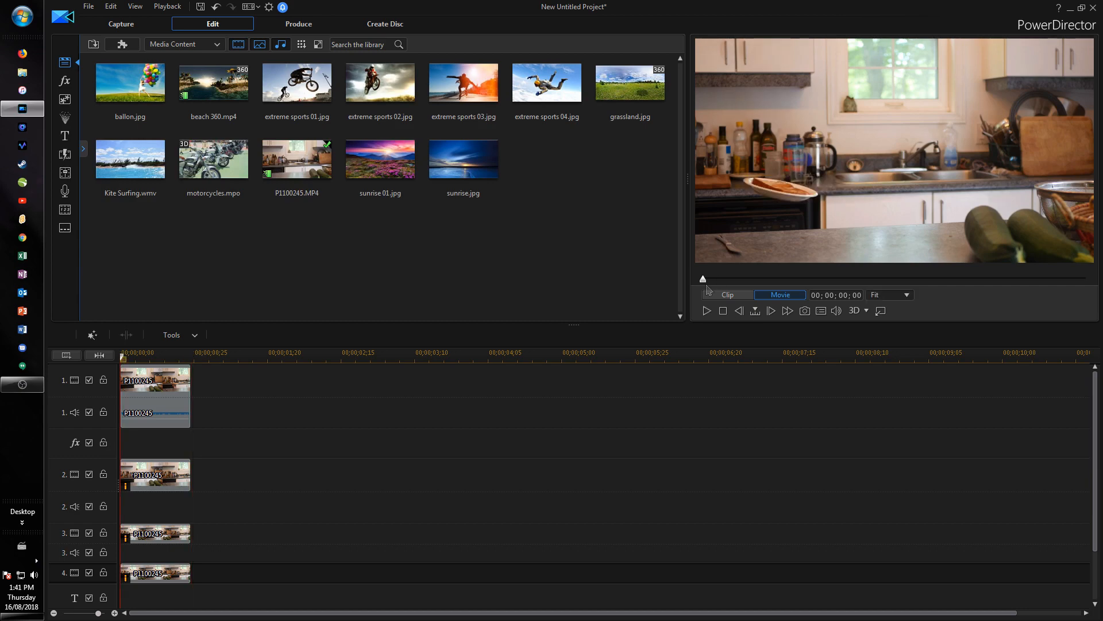
{"action": "mouse_move", "coordinate": [697, 298]}
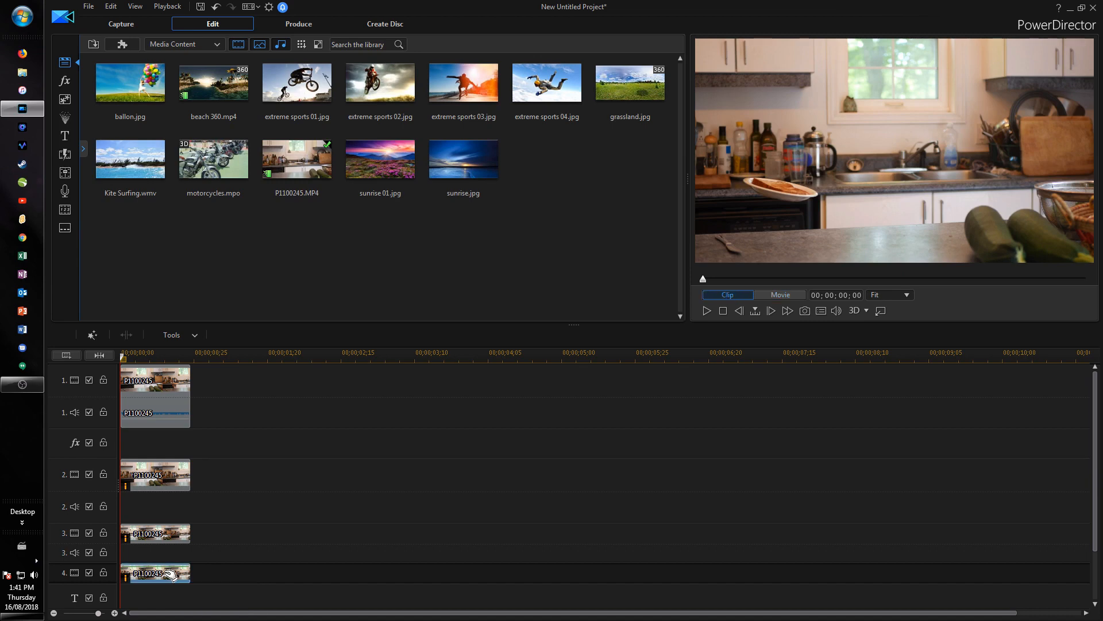
{"action": "right_click", "coordinate": [155, 394]}
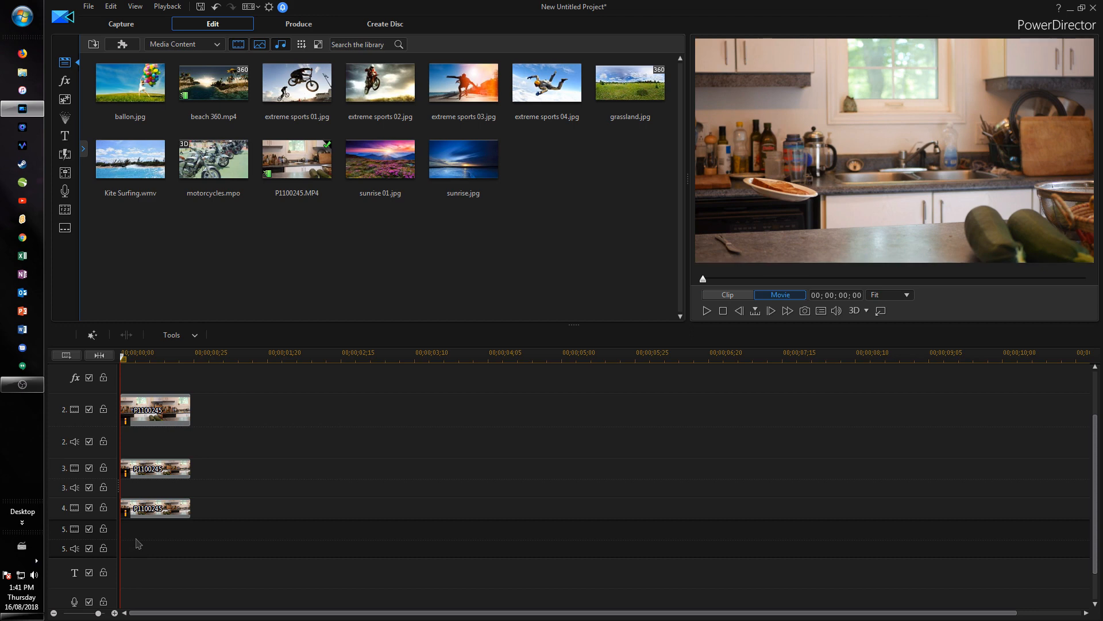
{"action": "left_click", "coordinate": [171, 334]}
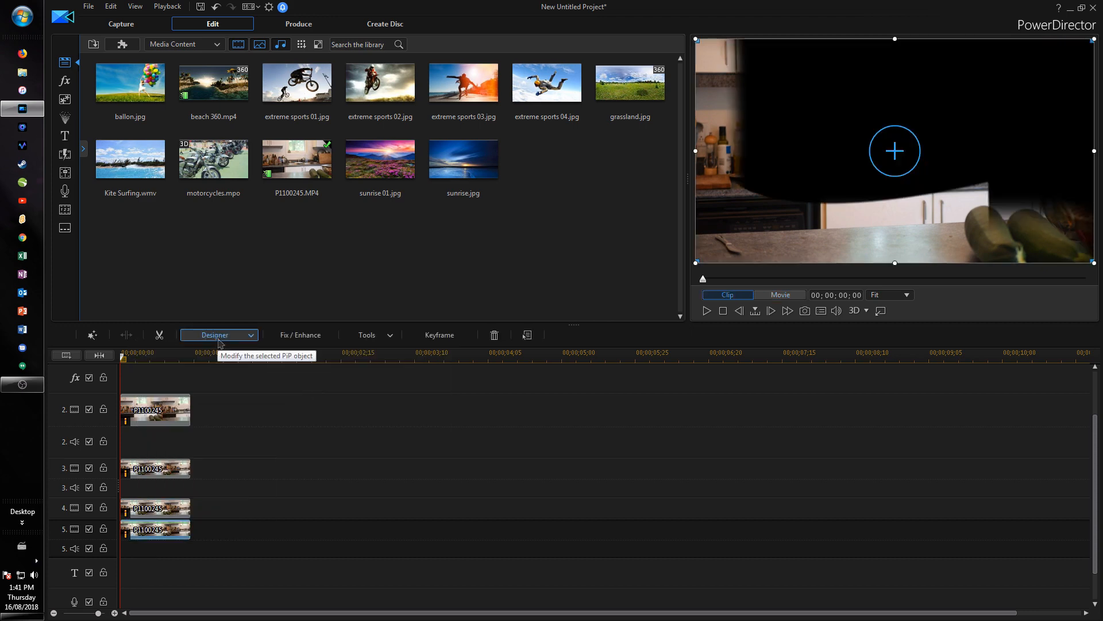
In Mask Designer, remove all Position keyframes from the track 5 mask and move it lower
{"action": "left_click", "coordinate": [214, 334]}
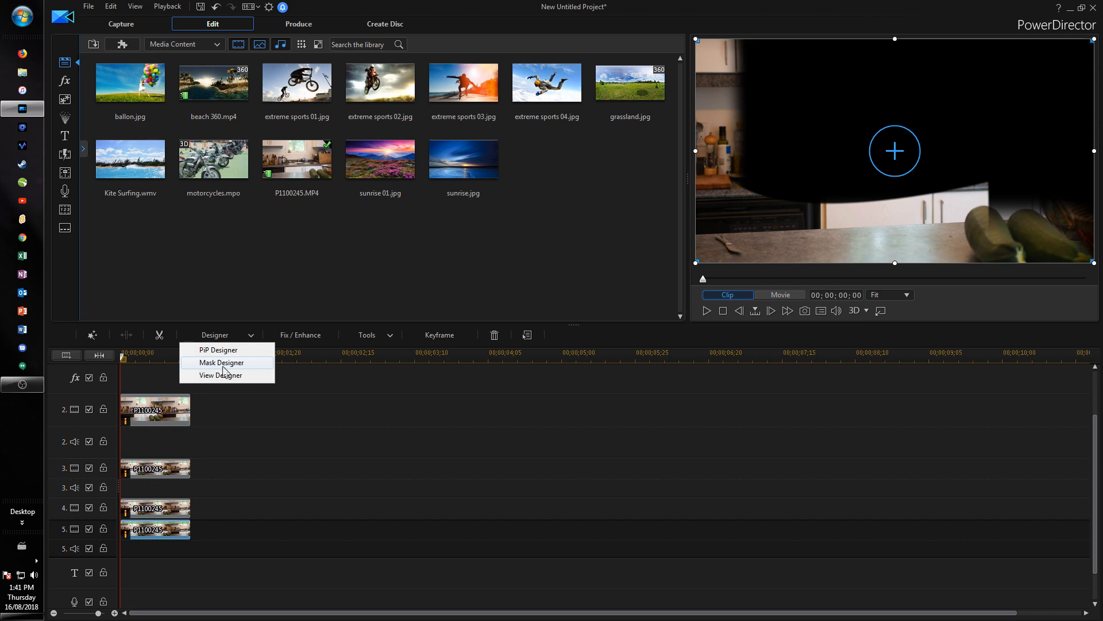
{"action": "left_click", "coordinate": [221, 363]}
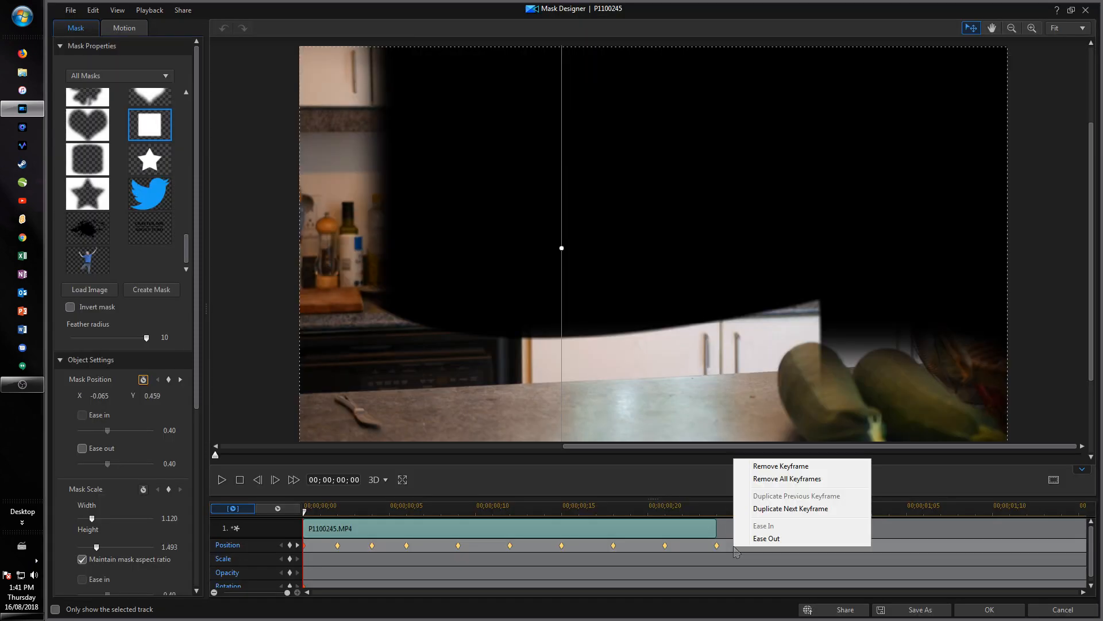
{"action": "mouse_move", "coordinate": [774, 479]}
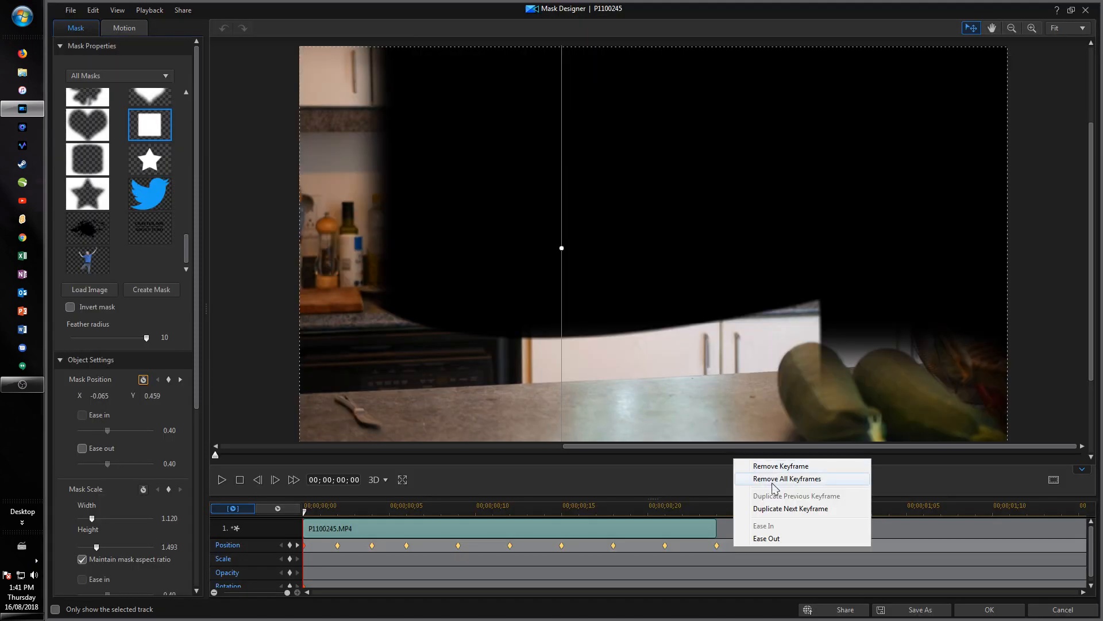
{"action": "left_click", "coordinate": [787, 478]}
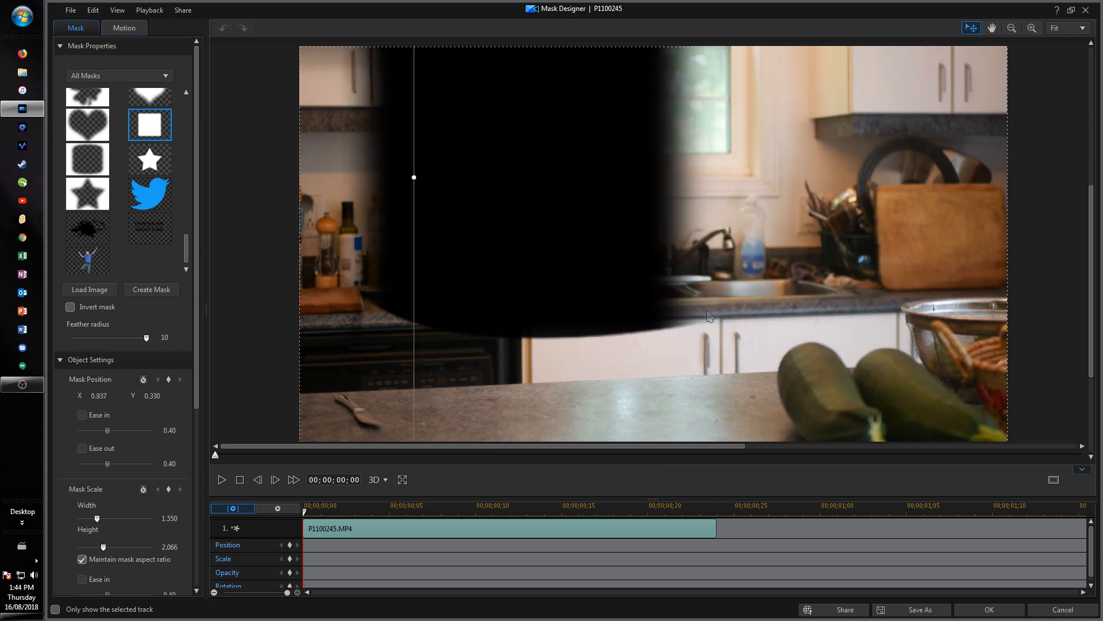
{"action": "mouse_move", "coordinate": [671, 267]}
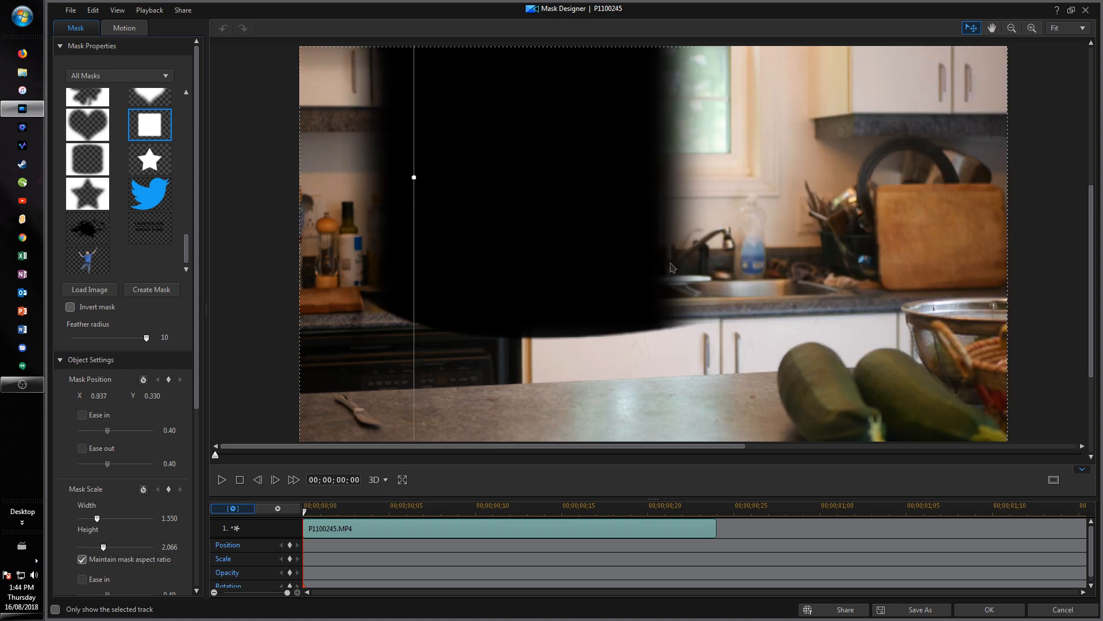
{"action": "left_click", "coordinate": [1031, 29]}
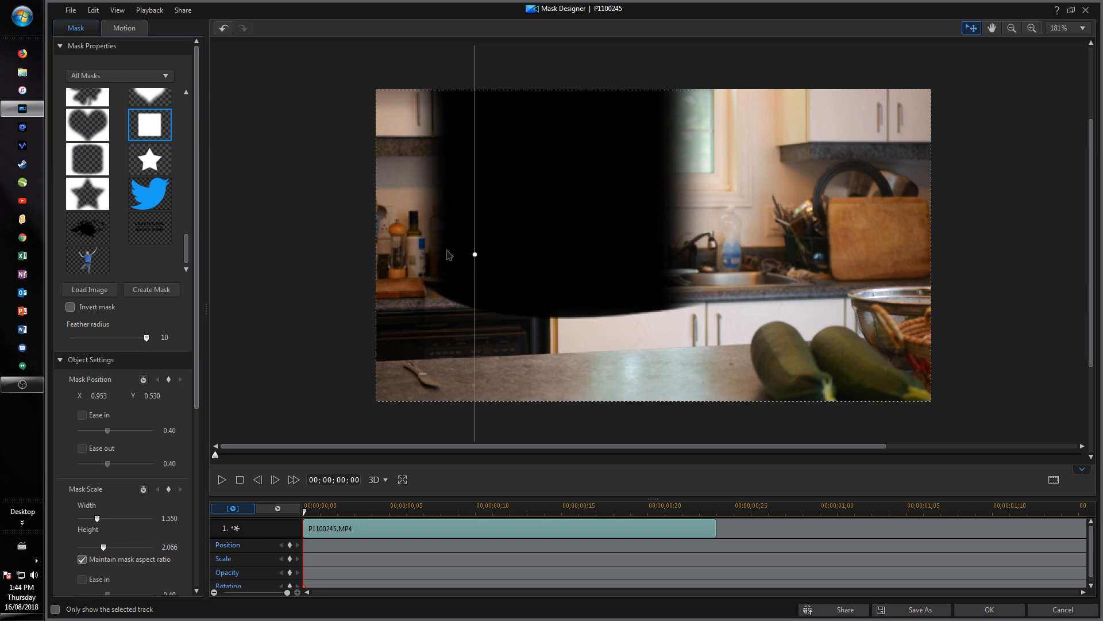
{"action": "left_click_drag", "start_coordinate": [475, 254], "coordinate": [471, 266]}
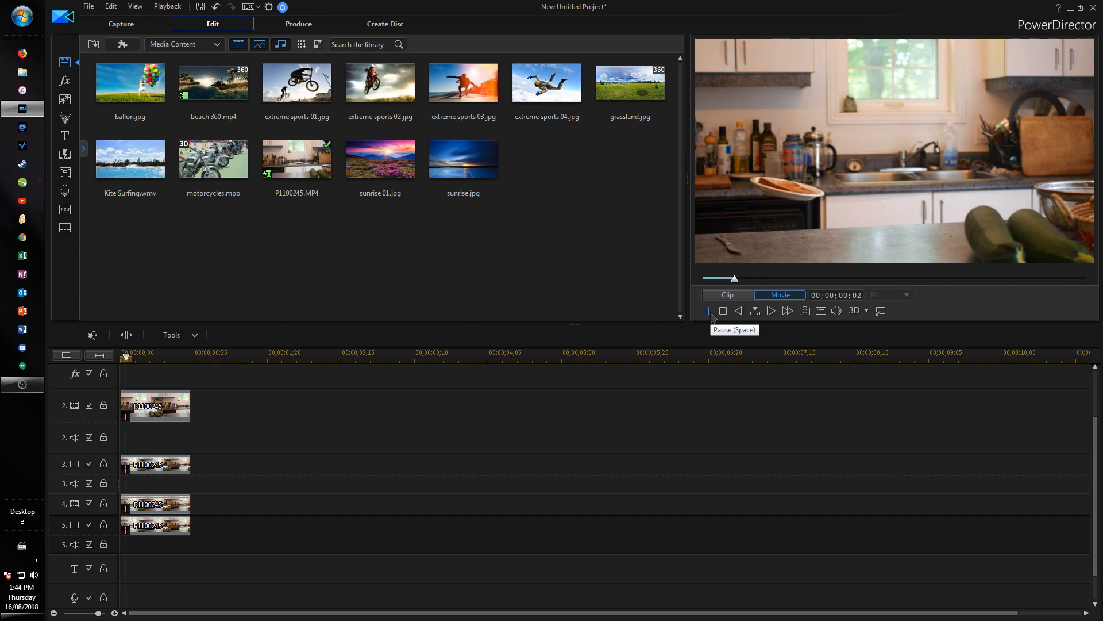
{"action": "left_click", "coordinate": [727, 294]}
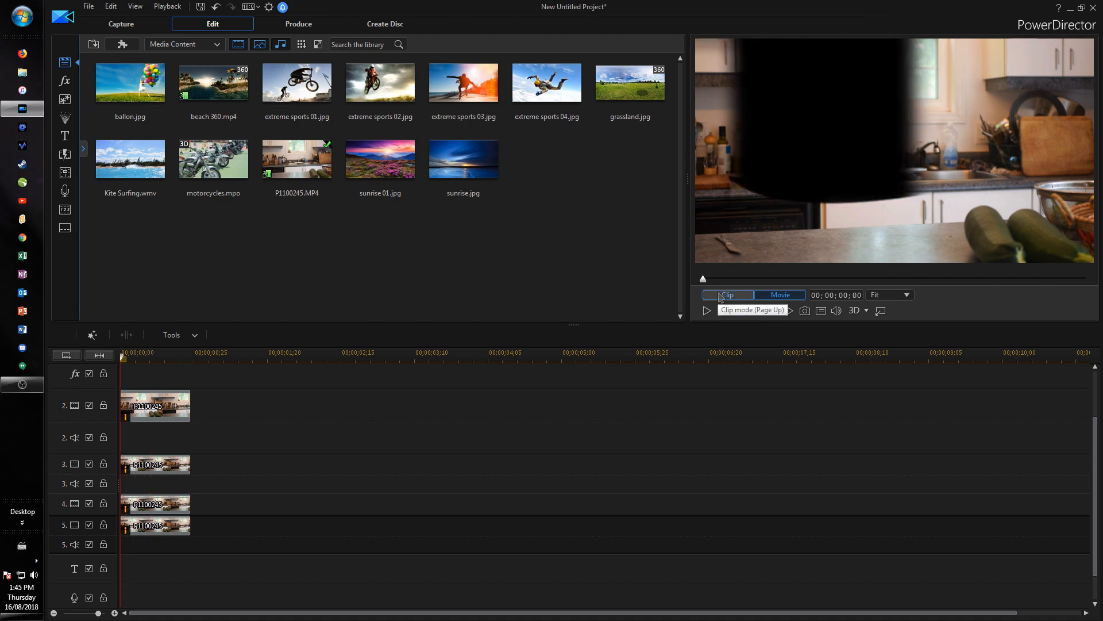
{"action": "left_click", "coordinate": [779, 294]}
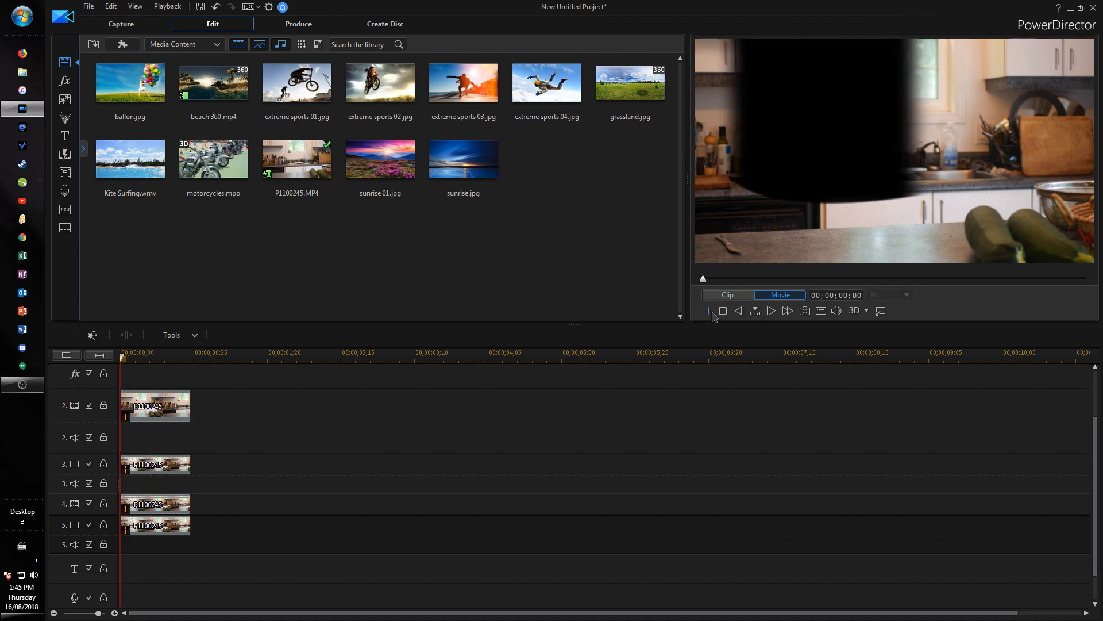
{"action": "left_click", "coordinate": [706, 310]}
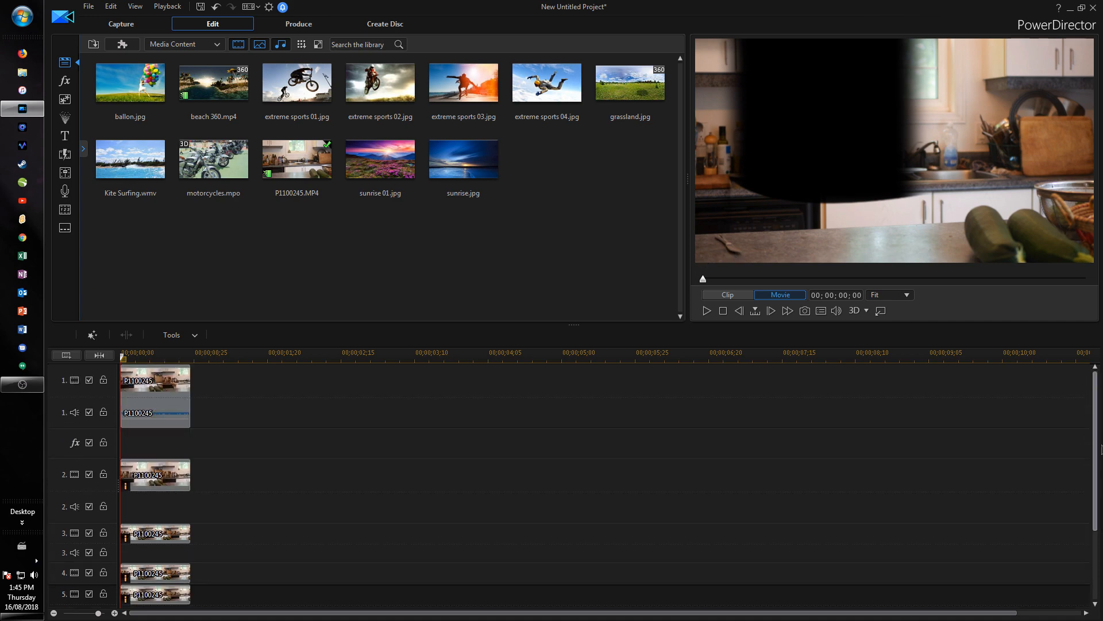
{"action": "left_click", "coordinate": [154, 593]}
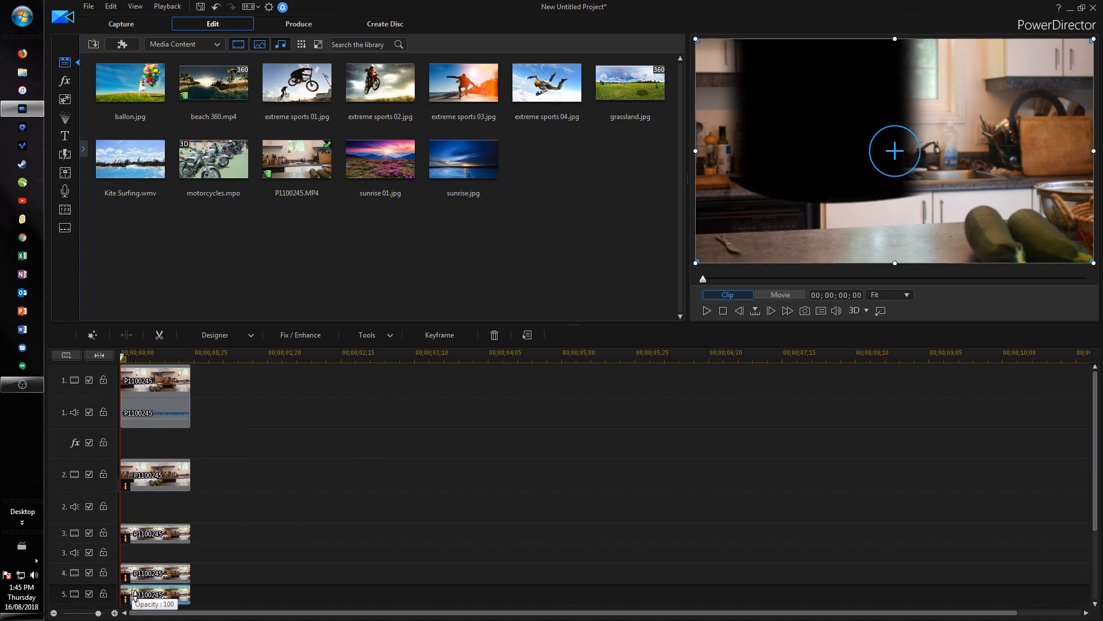